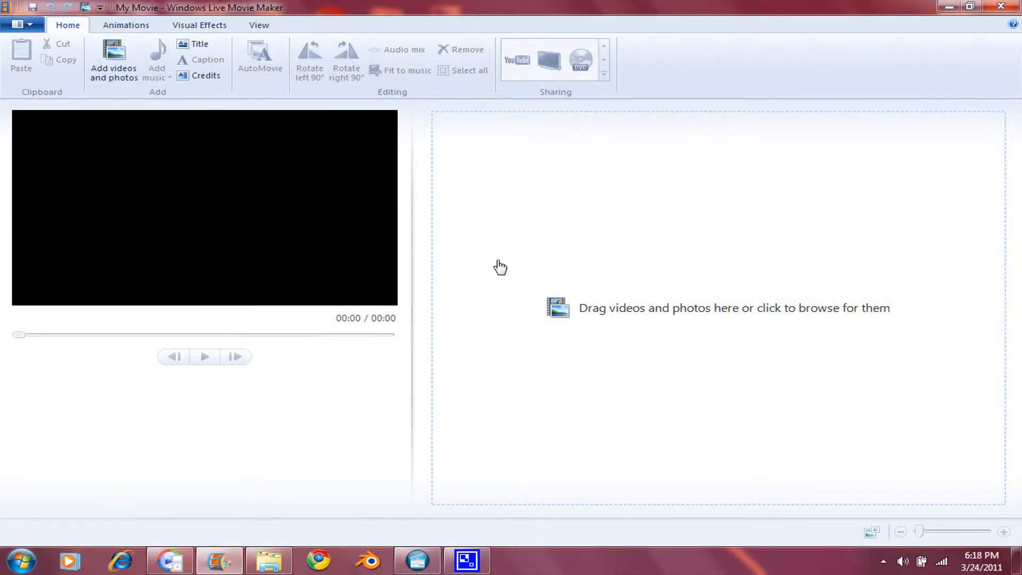
{"action": "mouse_move", "coordinate": [500, 267]}
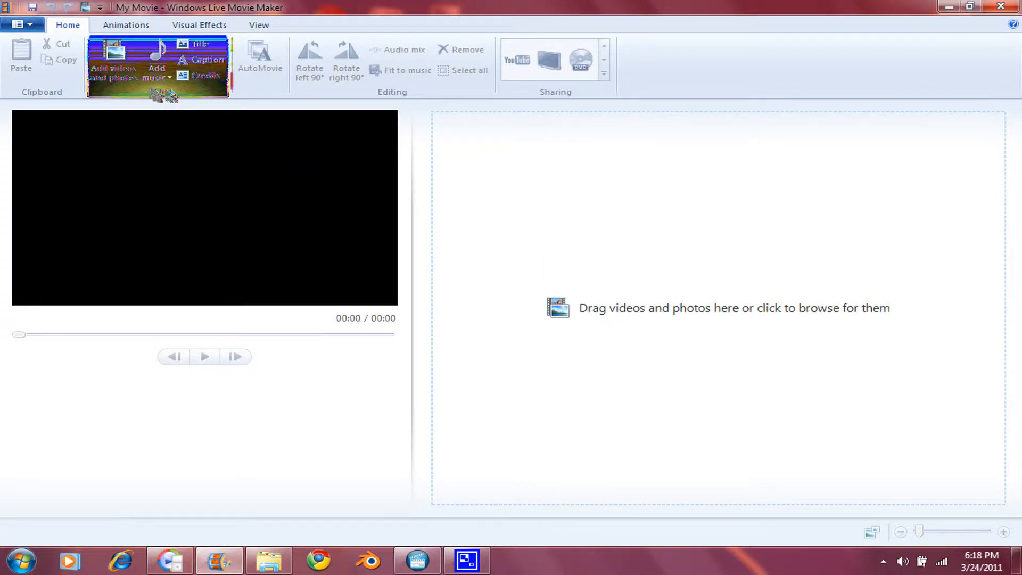
{"action": "mouse_move", "coordinate": [113, 59]}
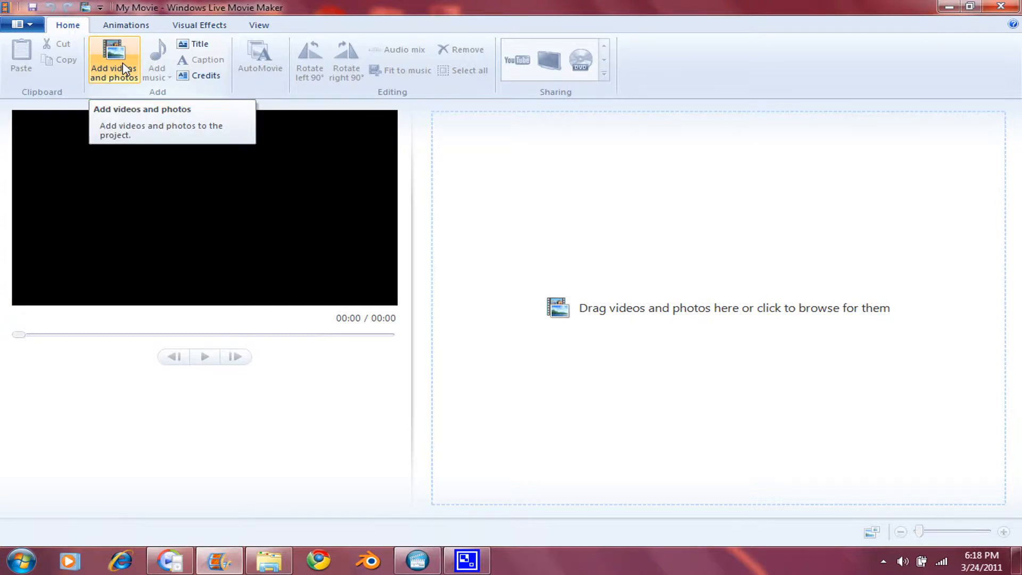
Import the short gameplay clip from the Videos library into the project.
{"action": "left_click", "coordinate": [113, 59]}
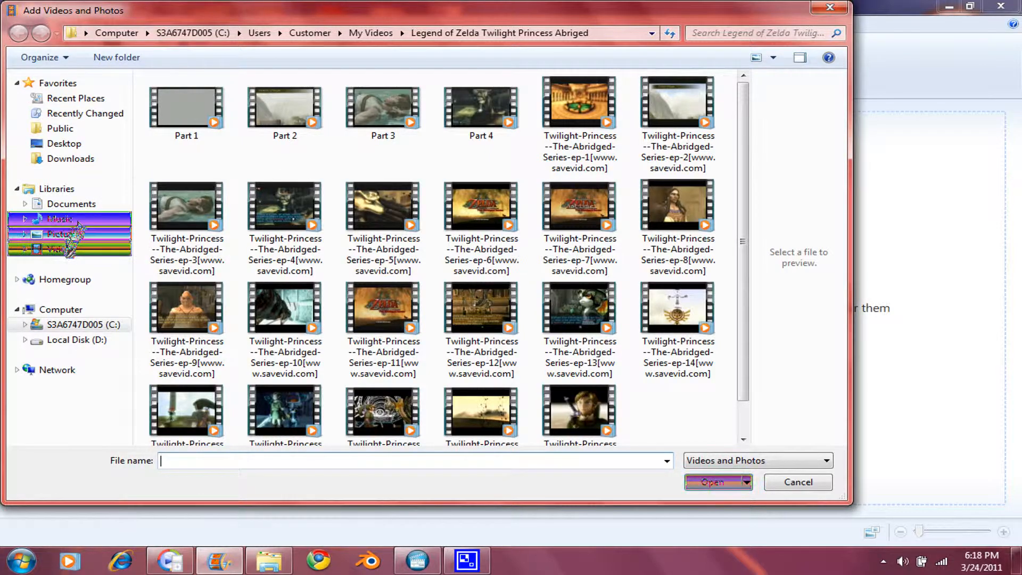
{"action": "left_click", "coordinate": [61, 249]}
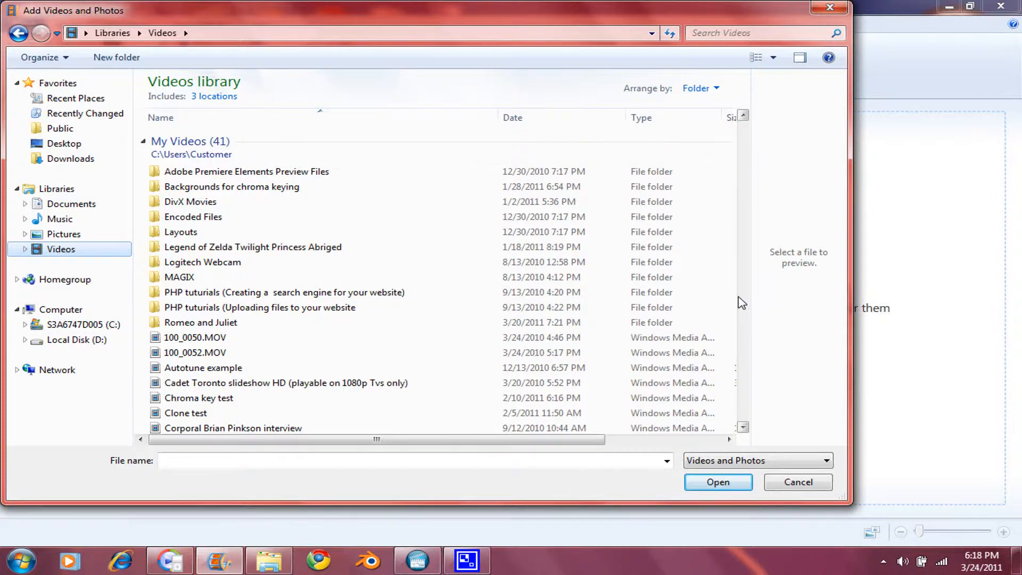
{"action": "scroll", "scroll_direction": "down", "scroll_amount": 3}
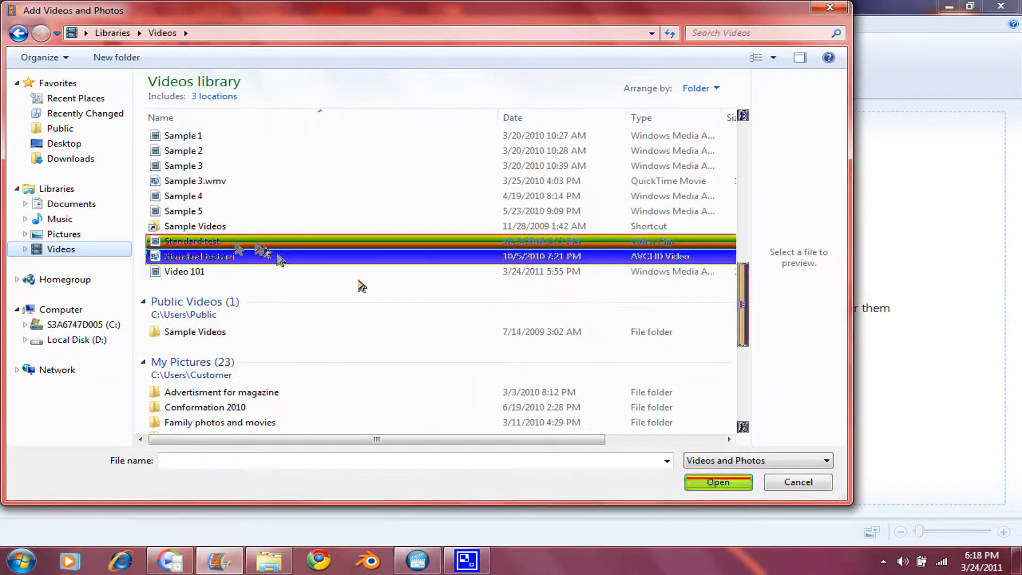
{"action": "left_click", "coordinate": [717, 481]}
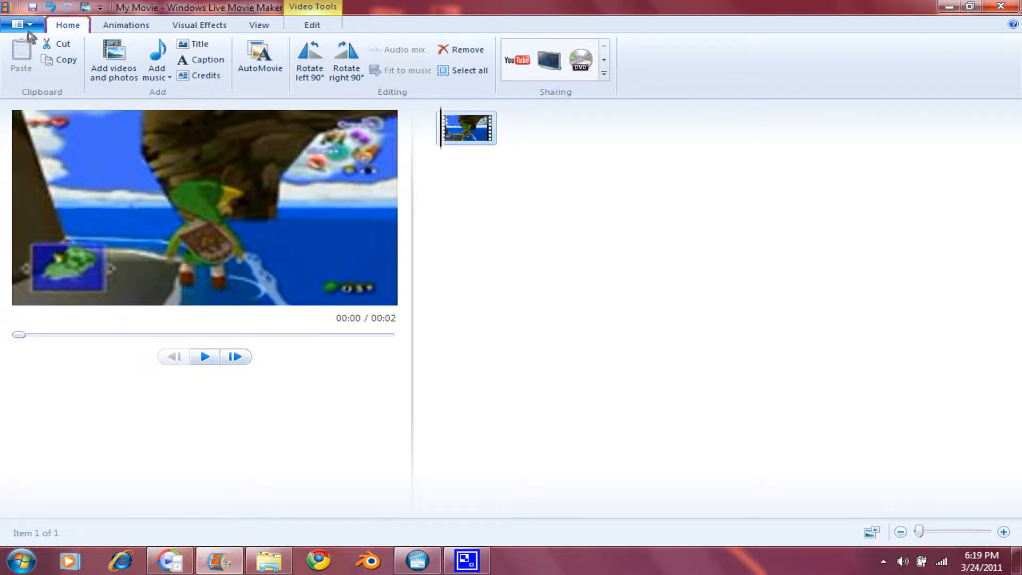
Export the movie as High-definition (1080p), overwriting the existing My Movie.wmv.
{"action": "left_click", "coordinate": [19, 25]}
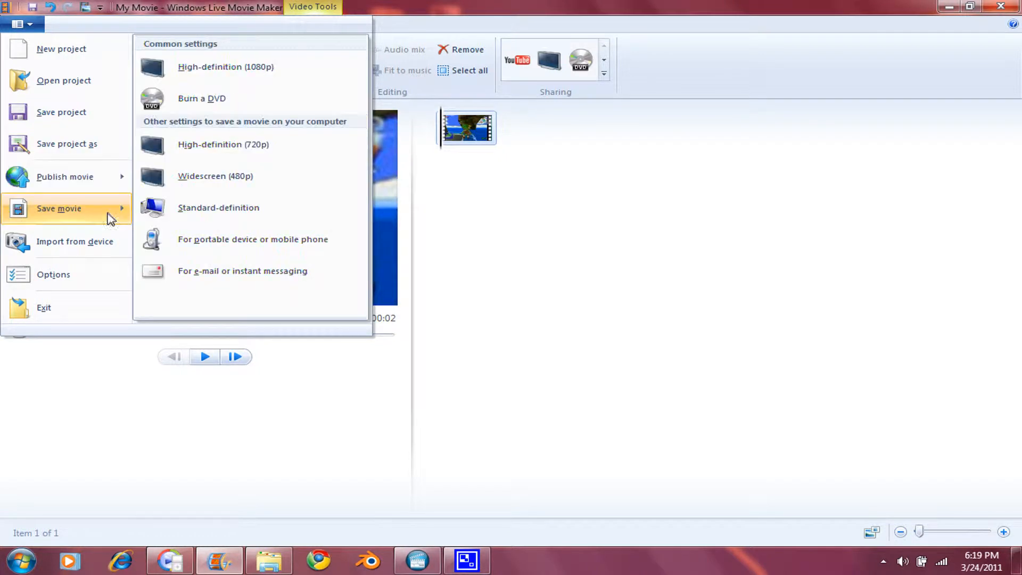
{"action": "mouse_move", "coordinate": [253, 181]}
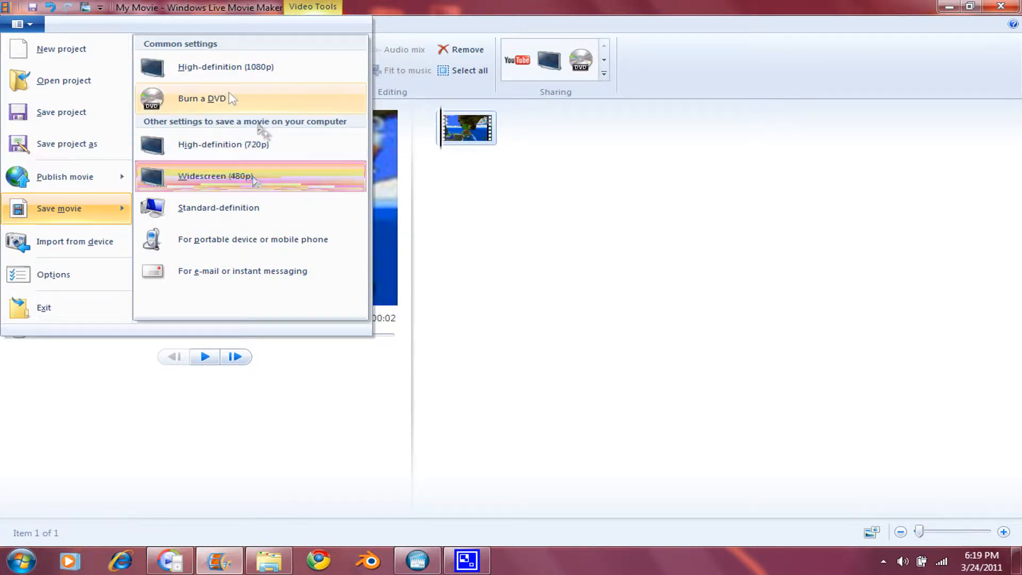
{"action": "mouse_move", "coordinate": [217, 66]}
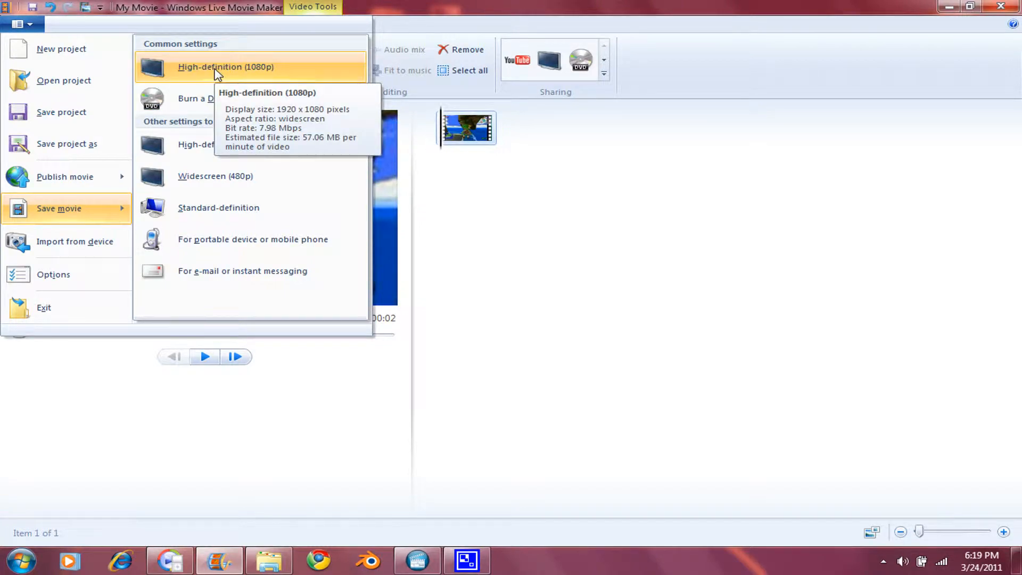
{"action": "left_click", "coordinate": [226, 66]}
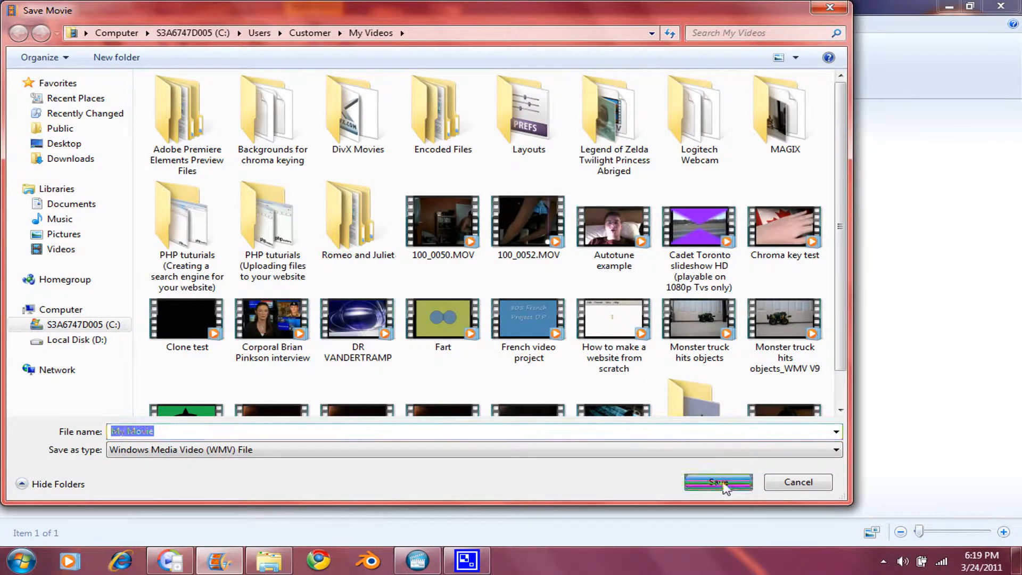
{"action": "left_click", "coordinate": [717, 481]}
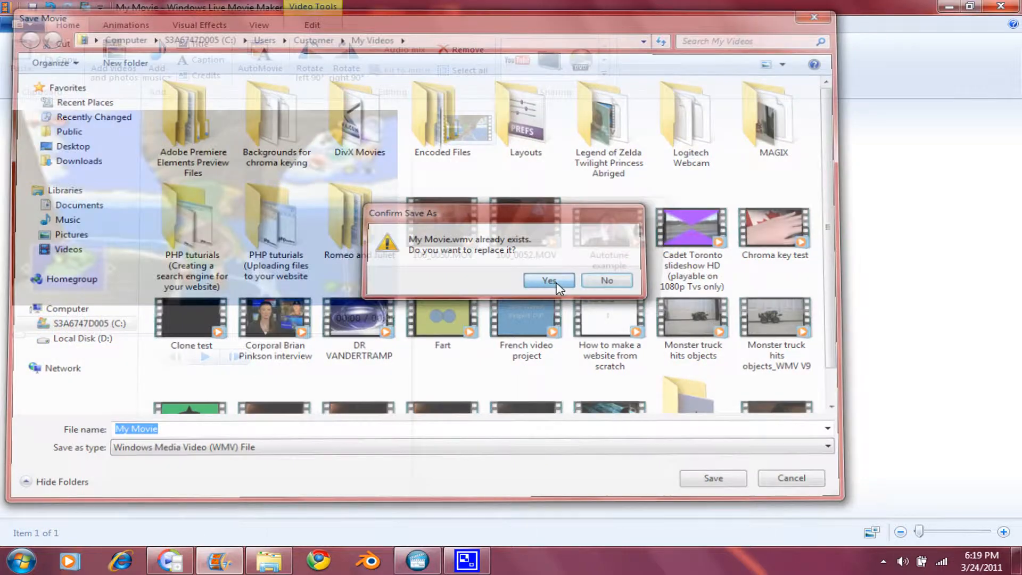
{"action": "left_click", "coordinate": [548, 280]}
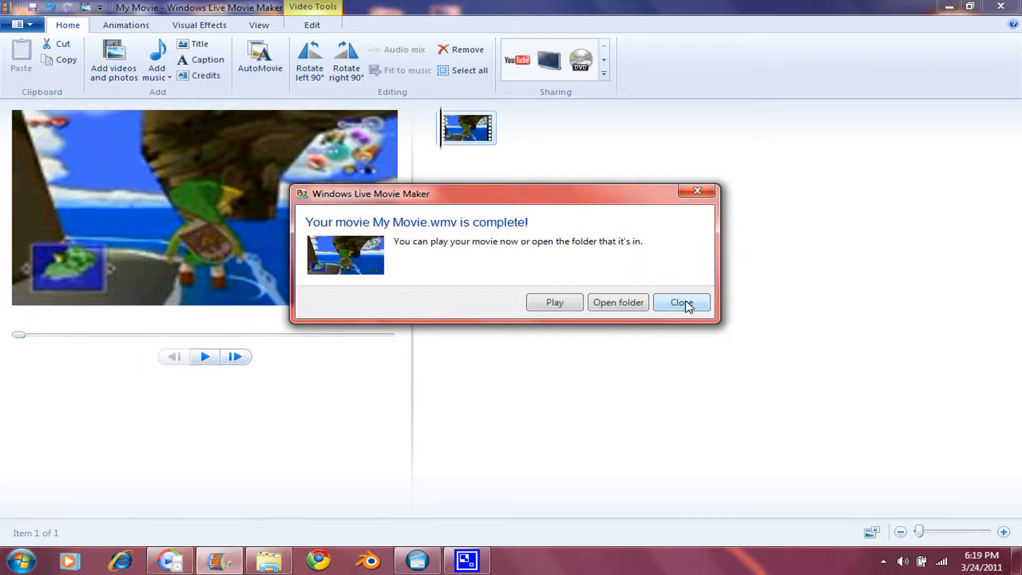
Dismiss the movie-complete notice and launch Any Video Converter from the desktop.
{"action": "left_click", "coordinate": [680, 301]}
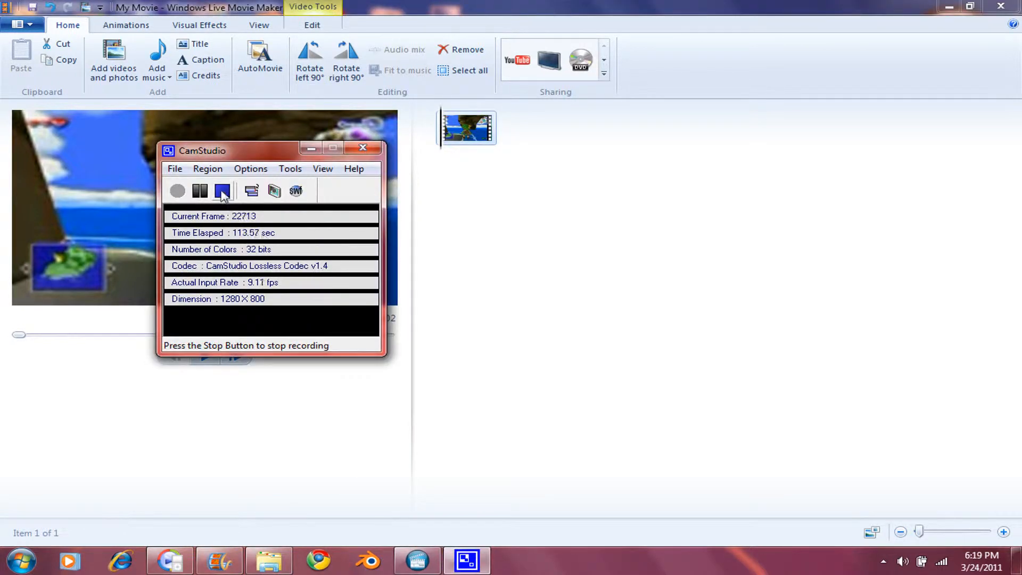
{"action": "left_click", "coordinate": [178, 190]}
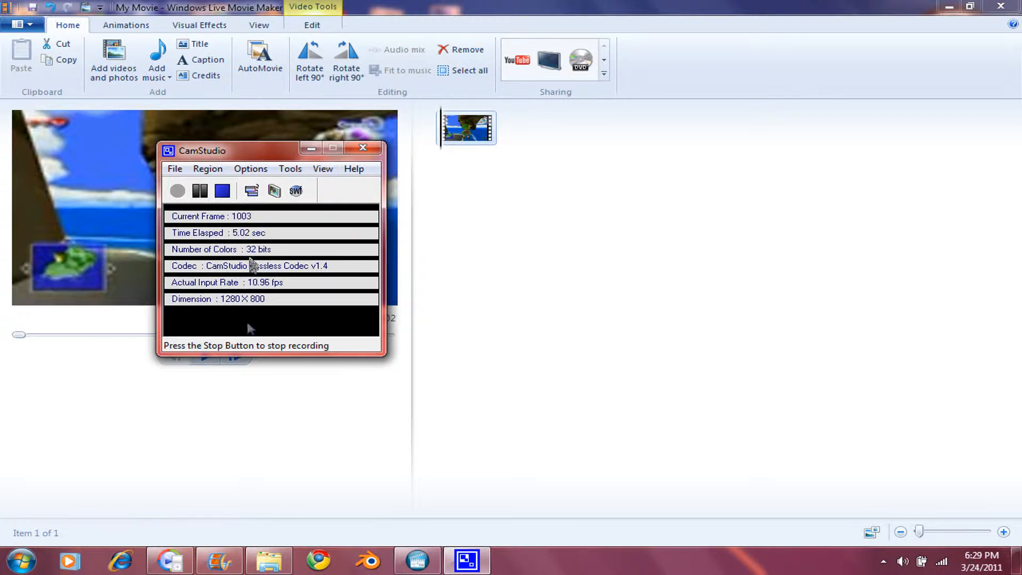
{"action": "mouse_move", "coordinate": [220, 558]}
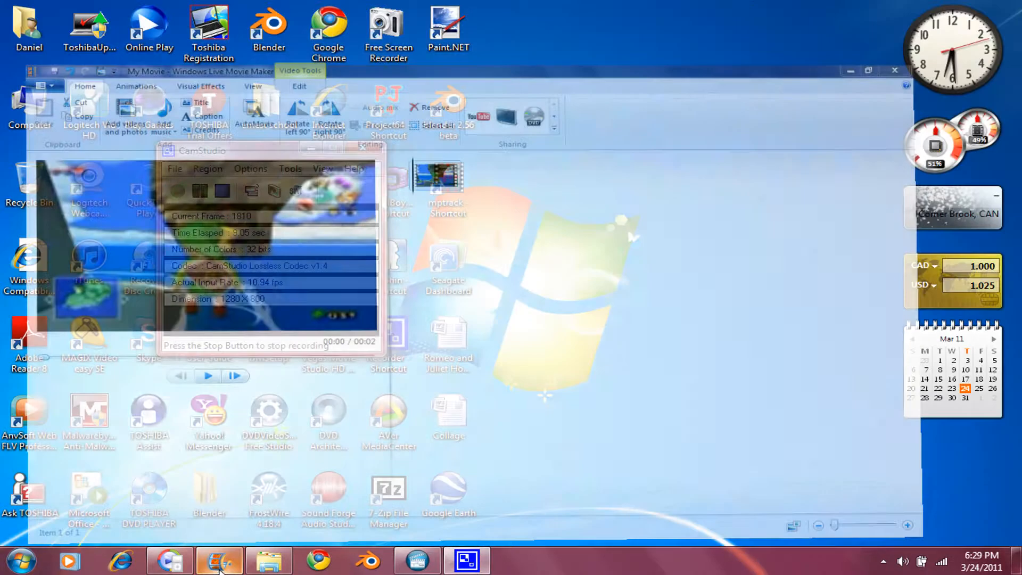
{"action": "mouse_move", "coordinate": [169, 559]}
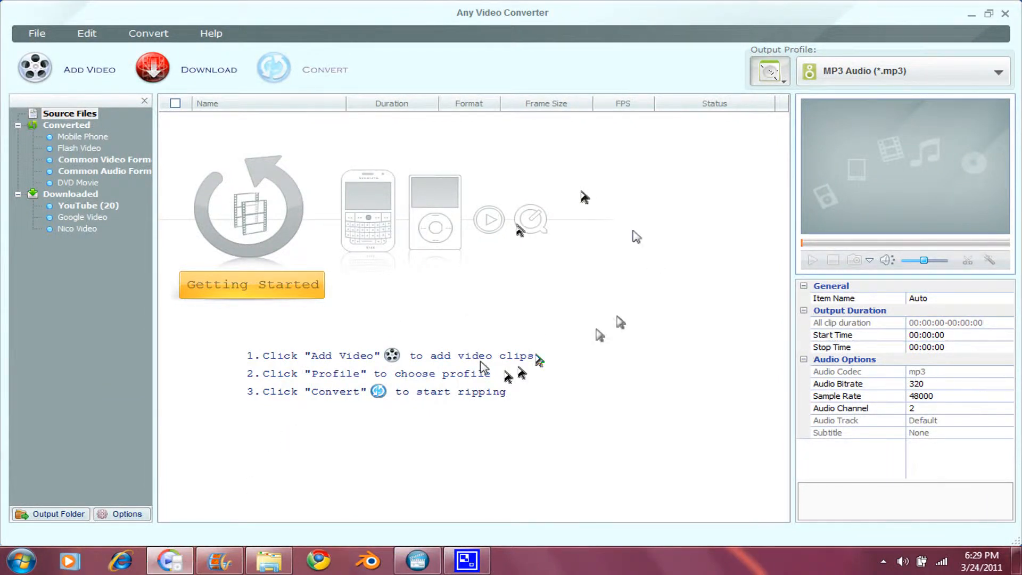
{"action": "mouse_move", "coordinate": [745, 122]}
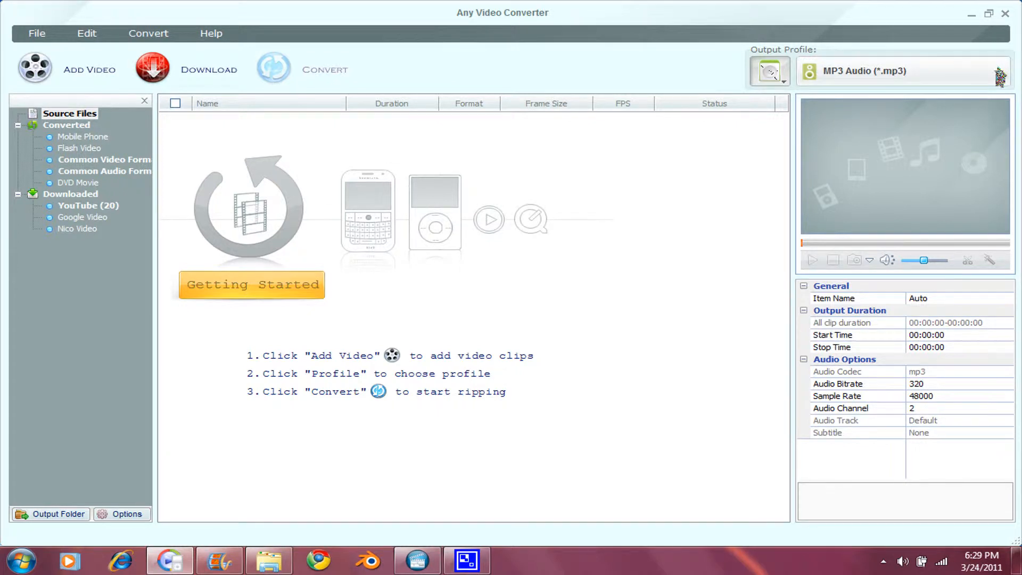
Switch the output profile from MP3 audio to video and list the available formats.
{"action": "left_click", "coordinate": [769, 70]}
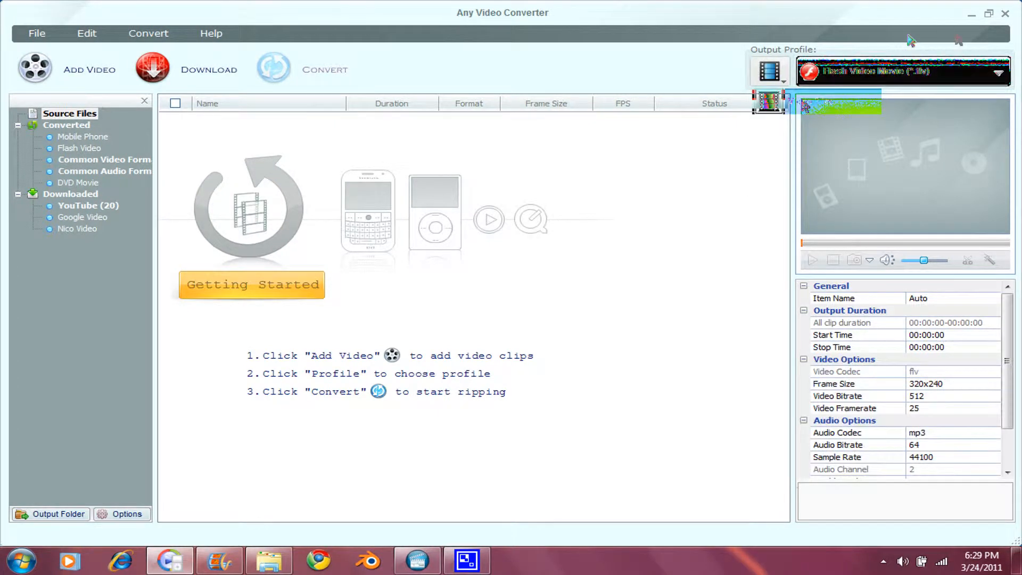
{"action": "left_click", "coordinate": [997, 71]}
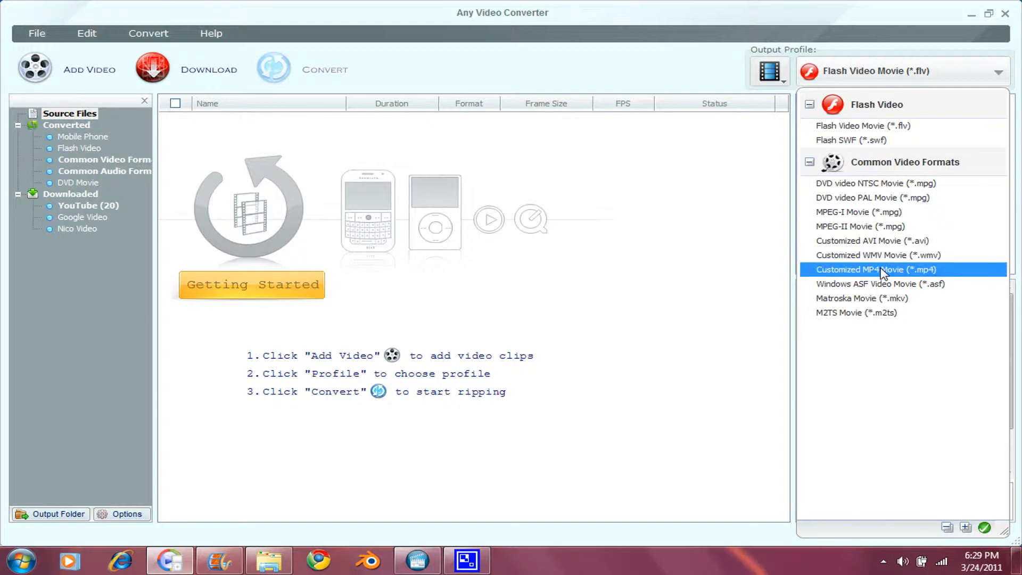
Choose Customized MP4 Movie with 1920x1080 frame size and 8000 video bitrate.
{"action": "left_click", "coordinate": [879, 270]}
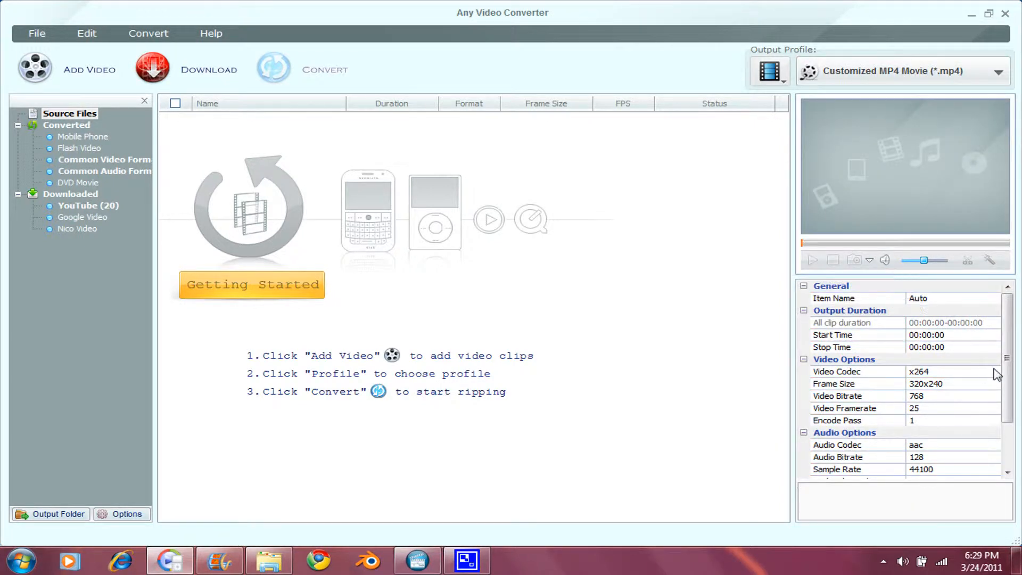
{"action": "left_click", "coordinate": [995, 383]}
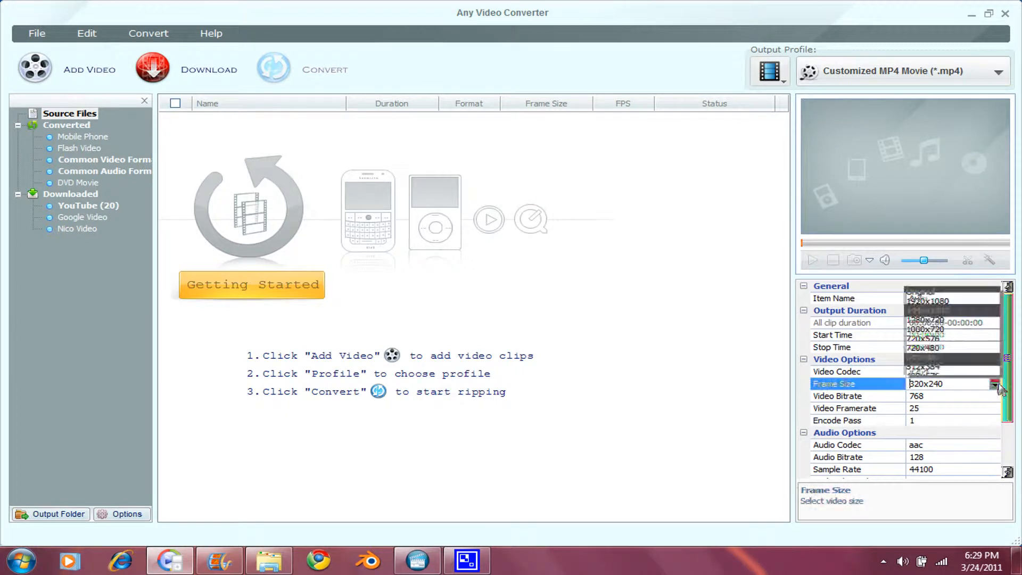
{"action": "left_click", "coordinate": [994, 383]}
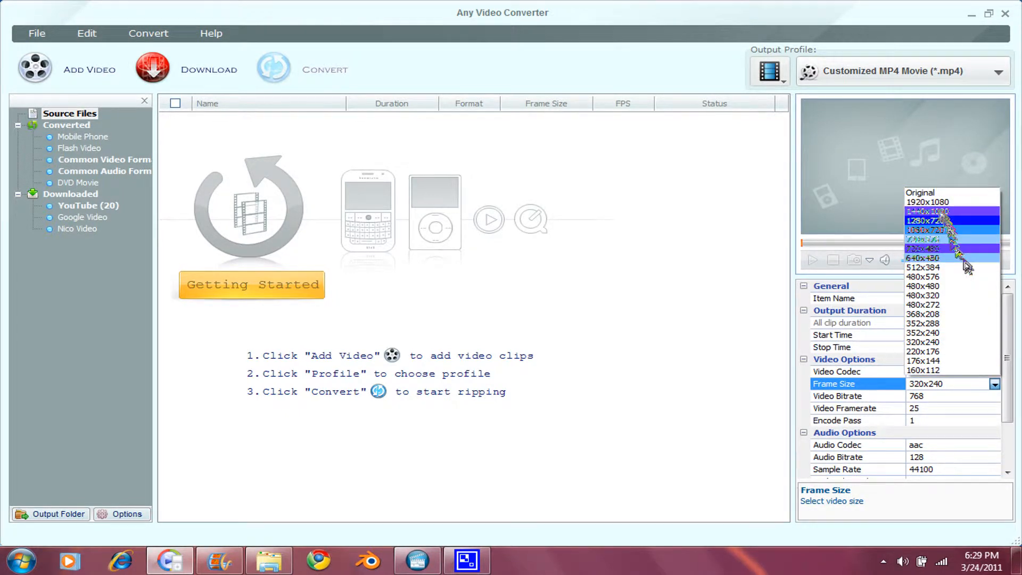
{"action": "left_click", "coordinate": [928, 201]}
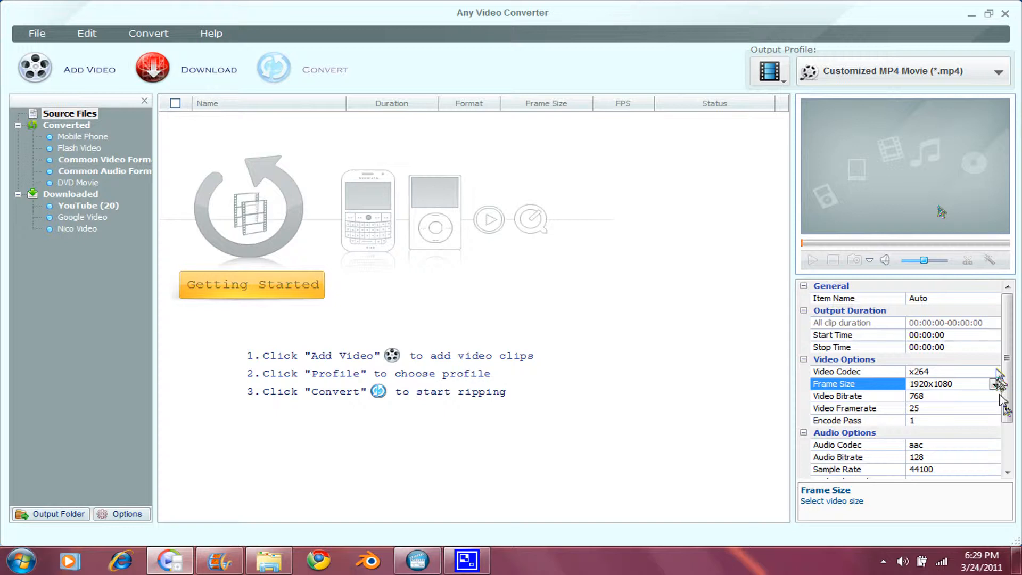
{"action": "left_click", "coordinate": [994, 396]}
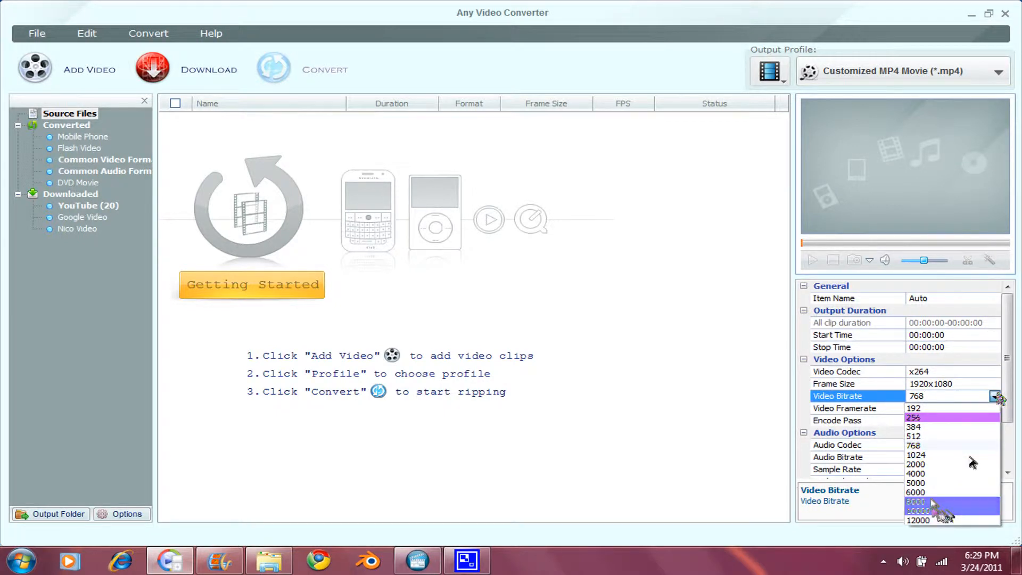
{"action": "left_click", "coordinate": [918, 501]}
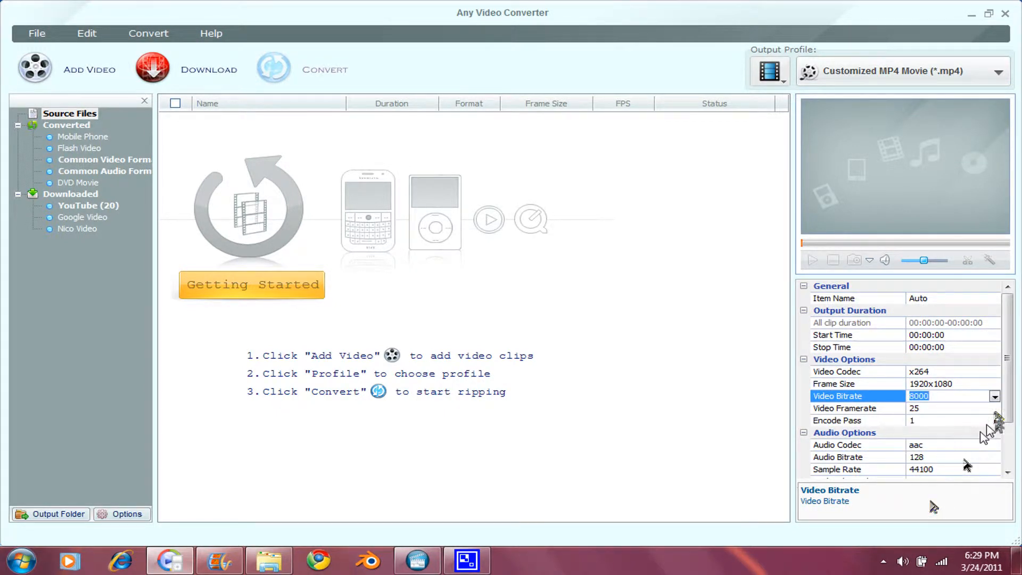
Set 30 fps frame rate, 2-pass encoding and 48000 Hz audio sample rate.
{"action": "left_click", "coordinate": [993, 408]}
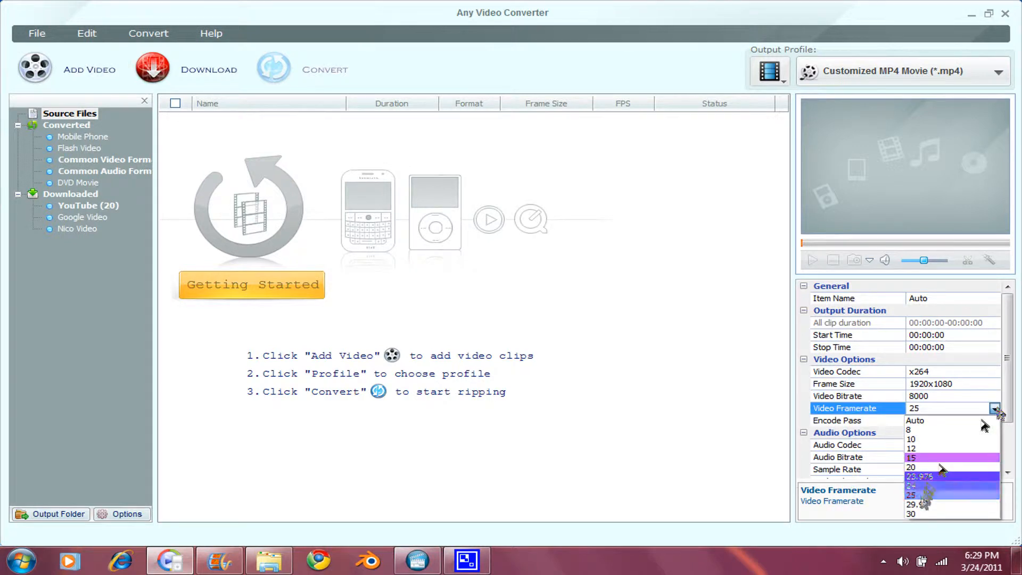
{"action": "left_click", "coordinate": [910, 514]}
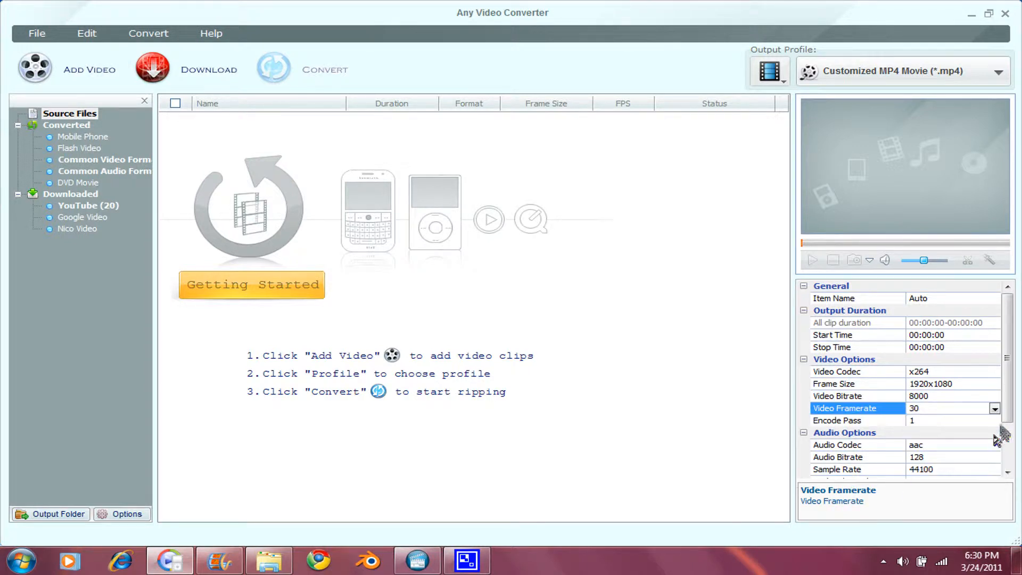
{"action": "left_click", "coordinate": [994, 420]}
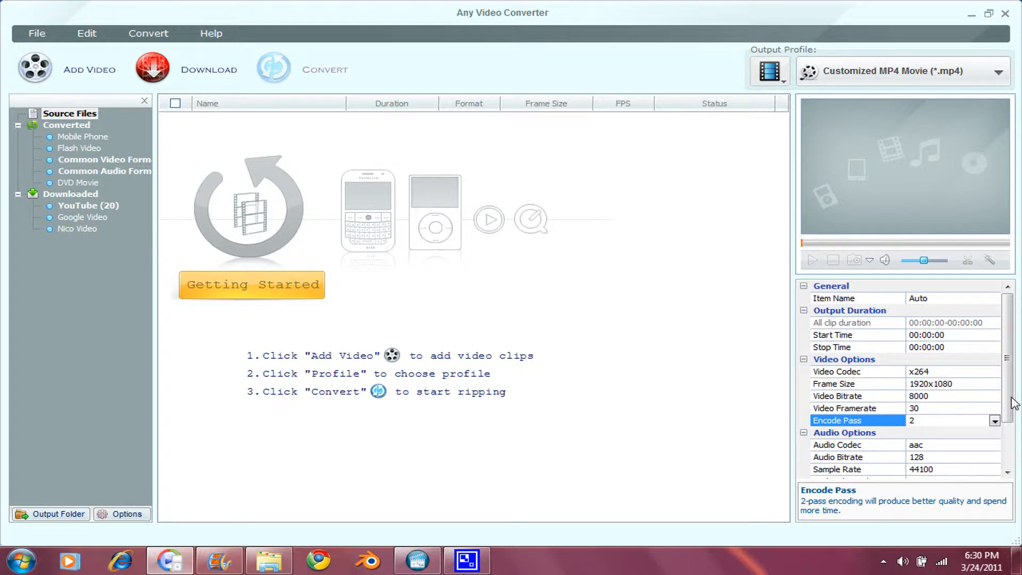
{"action": "scroll", "scroll_direction": "down", "scroll_amount": 3}
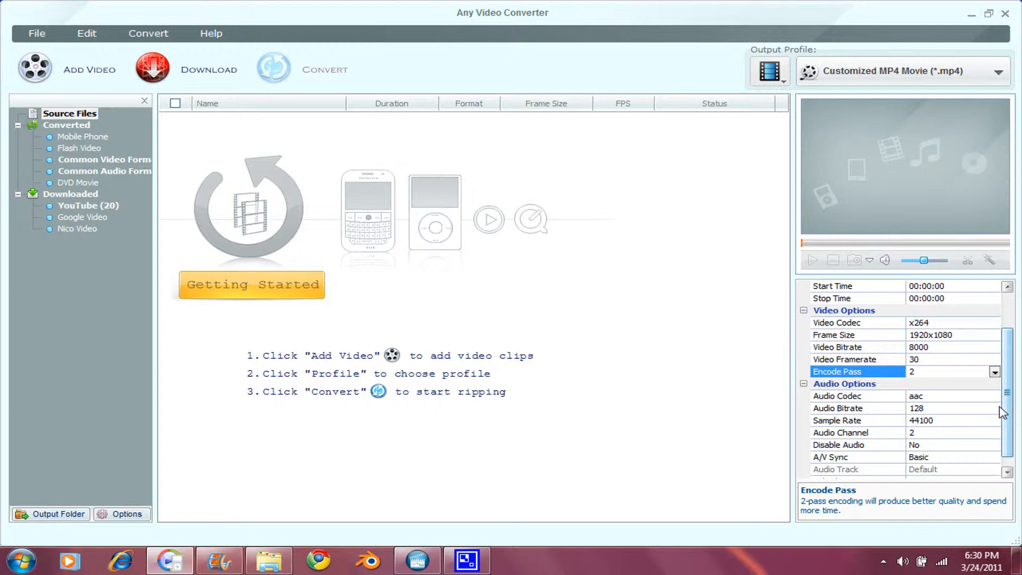
{"action": "left_click", "coordinate": [993, 408]}
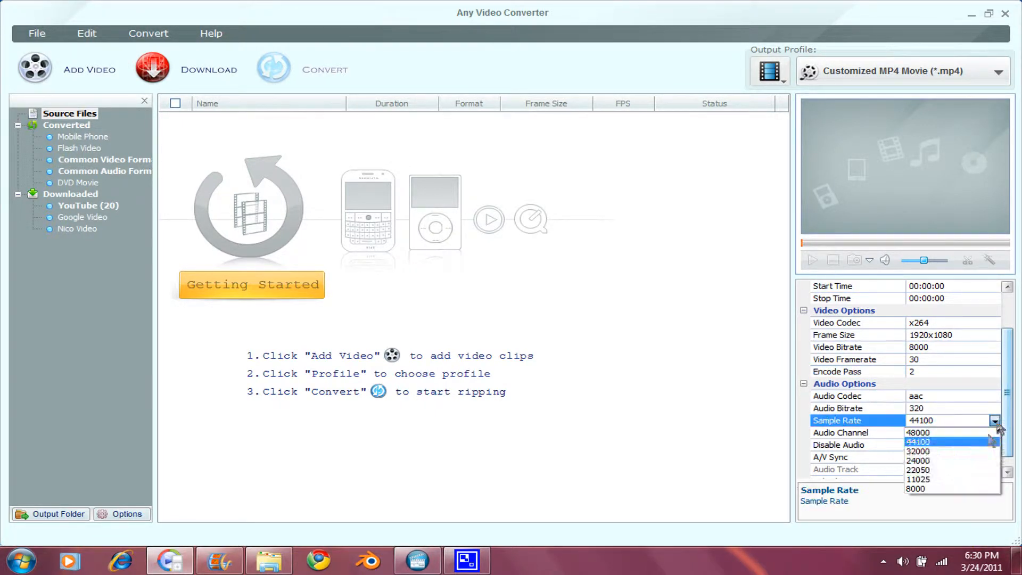
{"action": "mouse_move", "coordinate": [919, 432]}
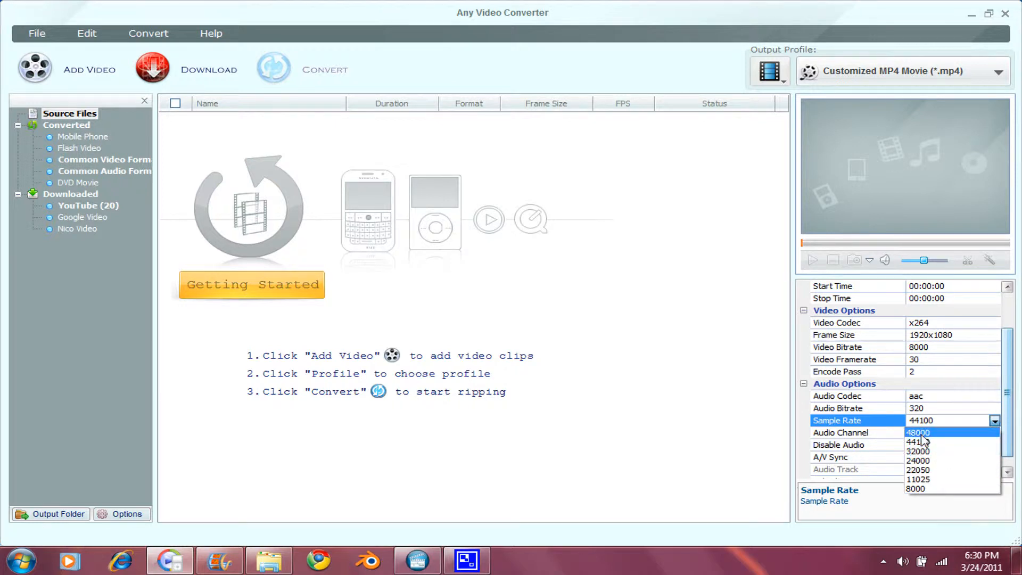
{"action": "left_click", "coordinate": [918, 432]}
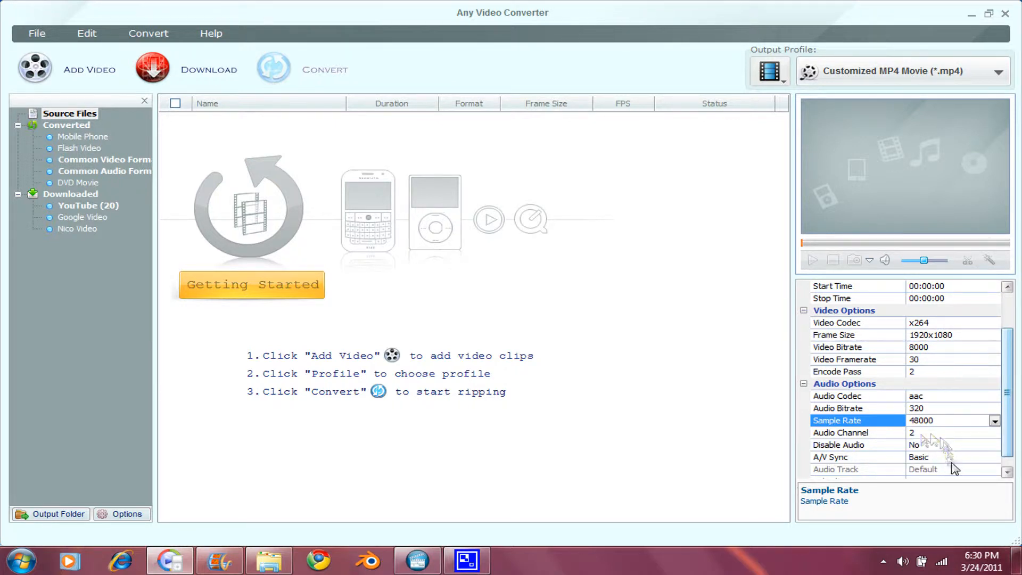
{"action": "mouse_move", "coordinate": [806, 298]}
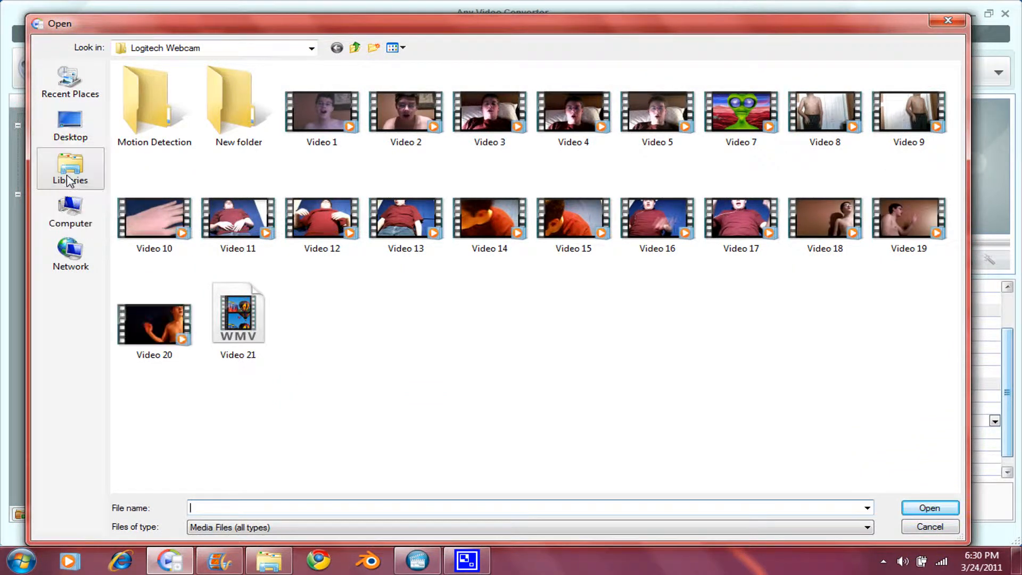
Add the rendered movie file from the Videos library to the conversion list.
{"action": "left_click", "coordinate": [70, 168]}
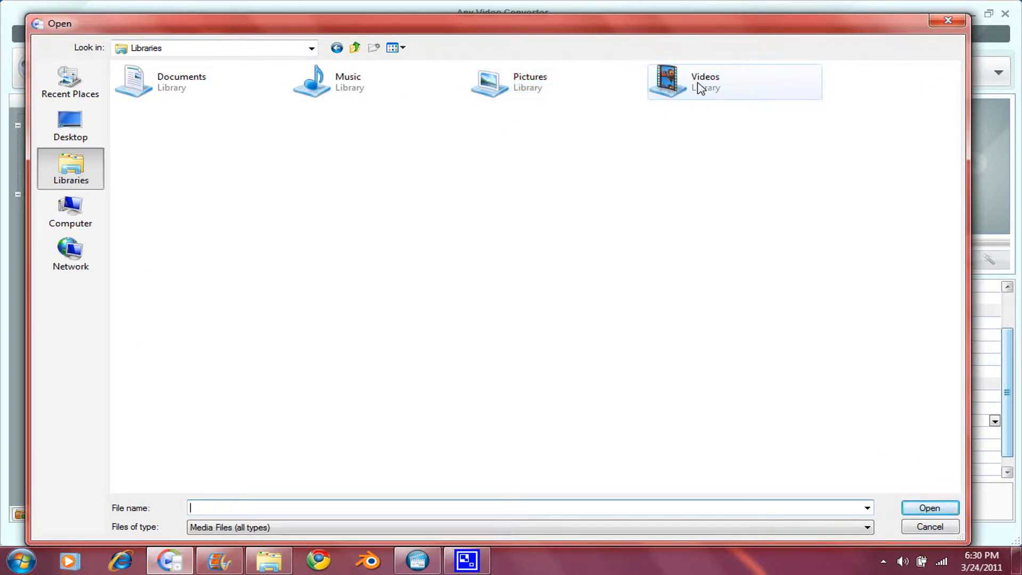
{"action": "double_click", "coordinate": [733, 82]}
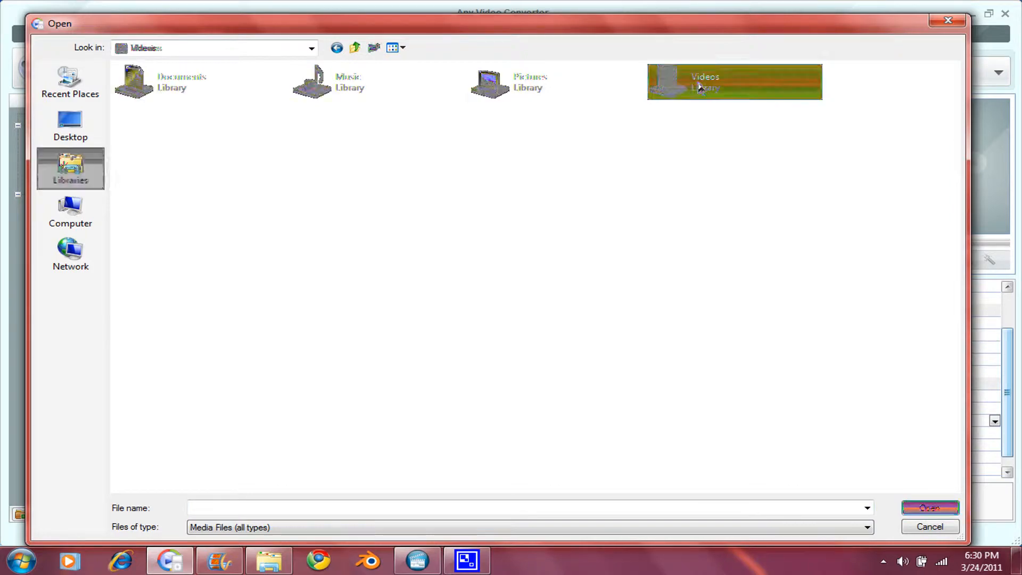
{"action": "double_click", "coordinate": [734, 82]}
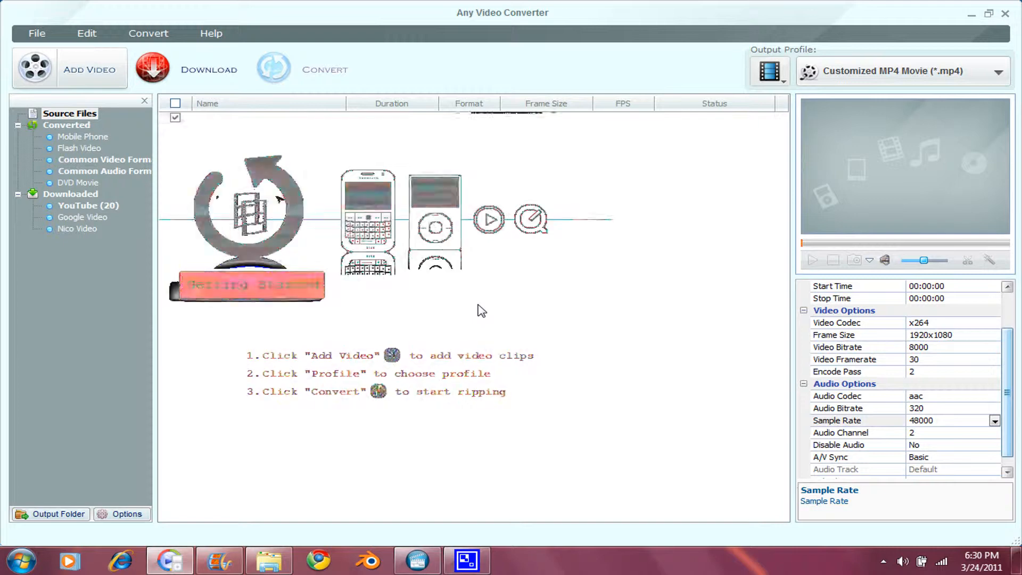
Select My Movie.wmv and bring up its video clipping window.
{"action": "left_click", "coordinate": [89, 71]}
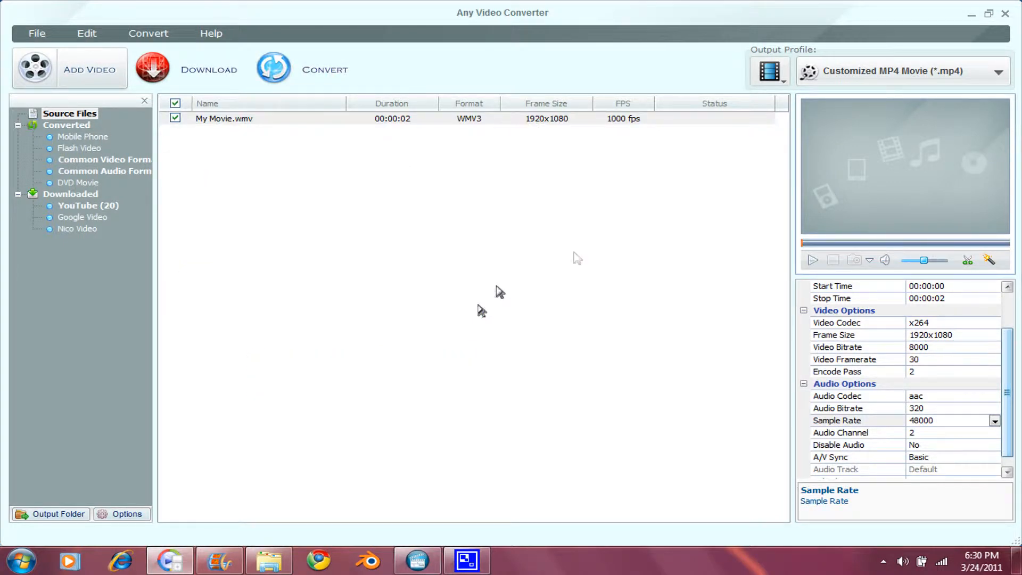
{"action": "mouse_move", "coordinate": [969, 260]}
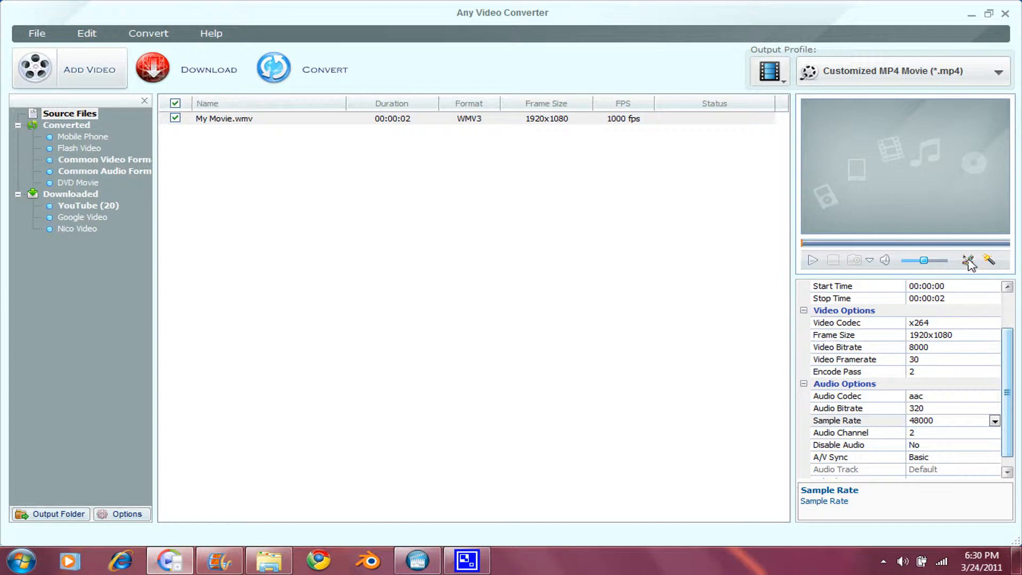
{"action": "left_click", "coordinate": [969, 260]}
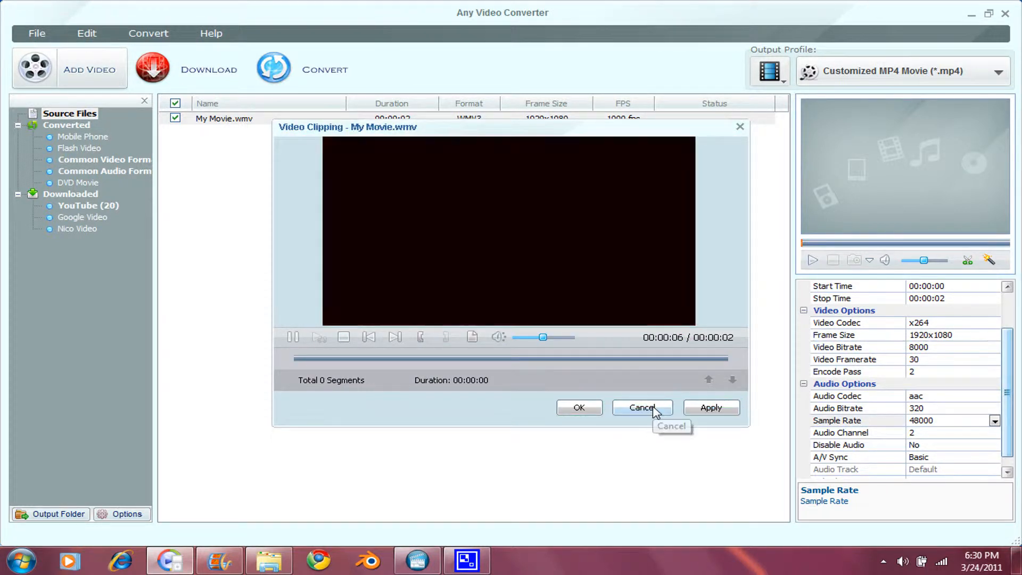
Cancel the clipping window without trimming and close Any Video Converter.
{"action": "left_click", "coordinate": [641, 408]}
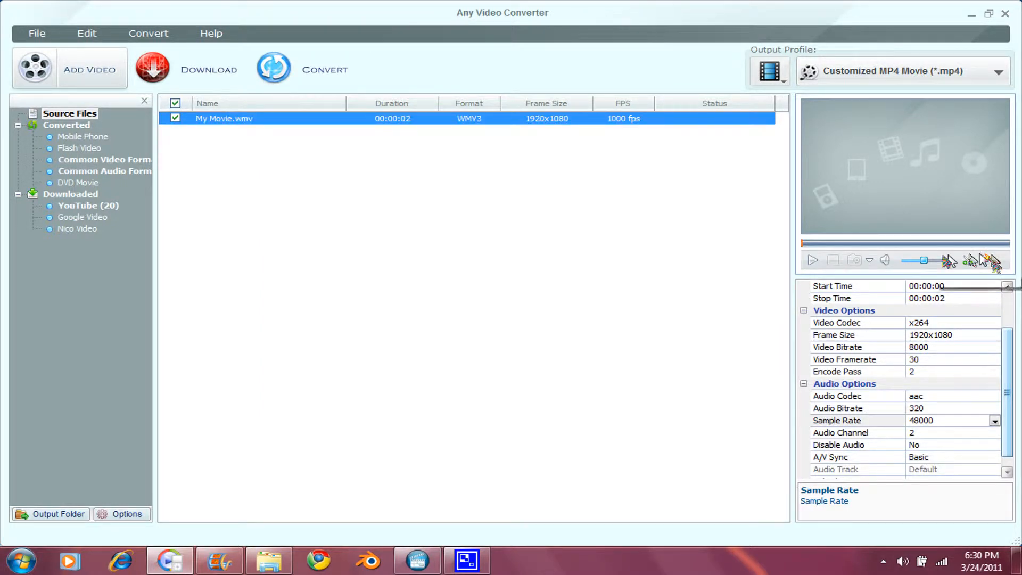
{"action": "left_click", "coordinate": [994, 261]}
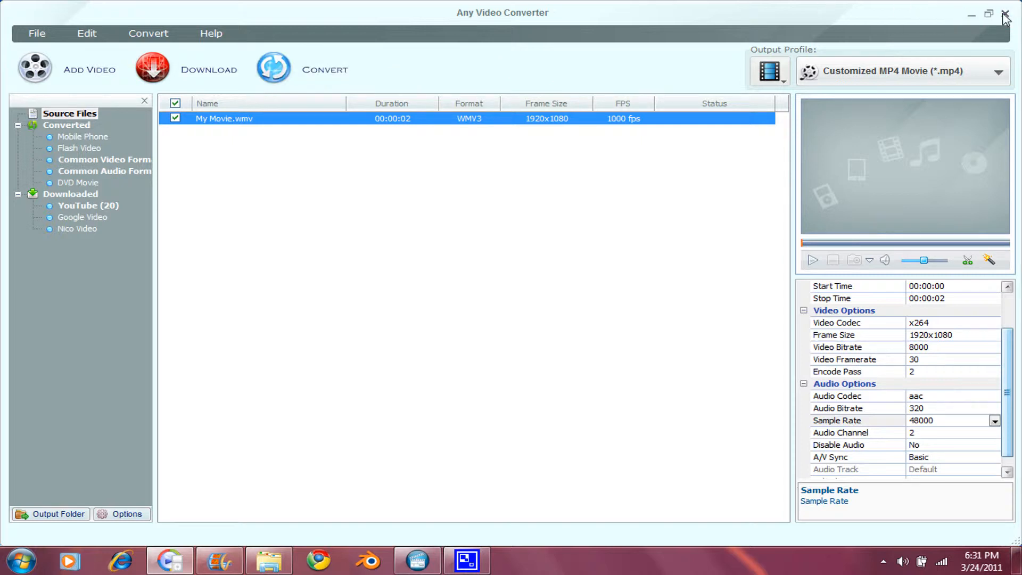
{"action": "left_click", "coordinate": [1006, 13]}
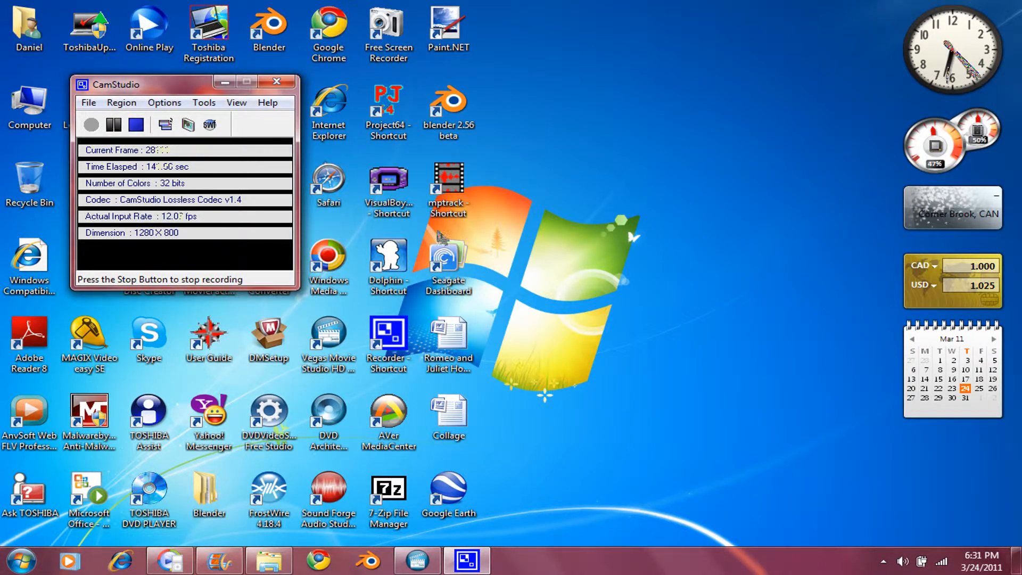
{"action": "mouse_move", "coordinate": [556, 300]}
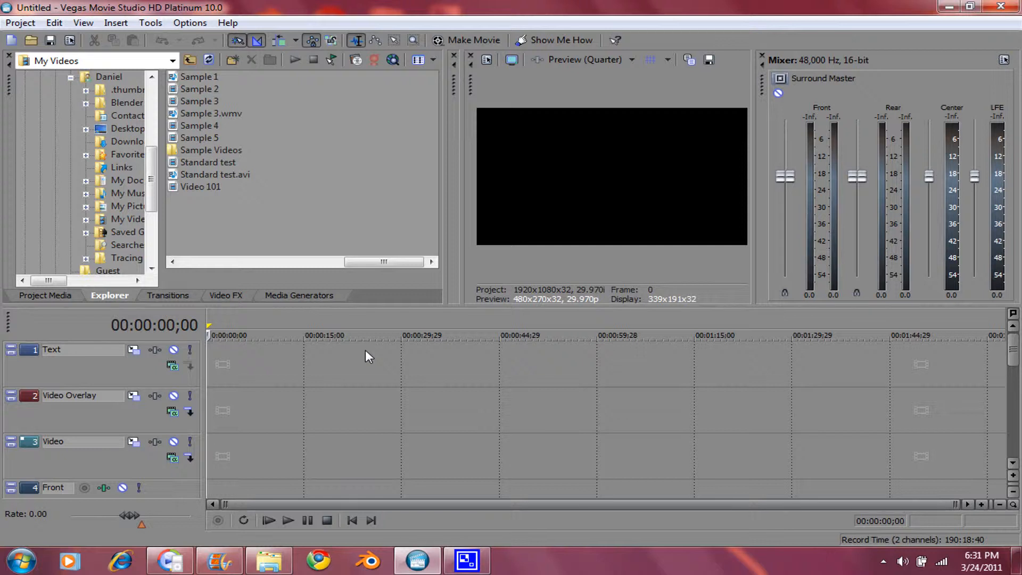
{"action": "mouse_move", "coordinate": [309, 196]}
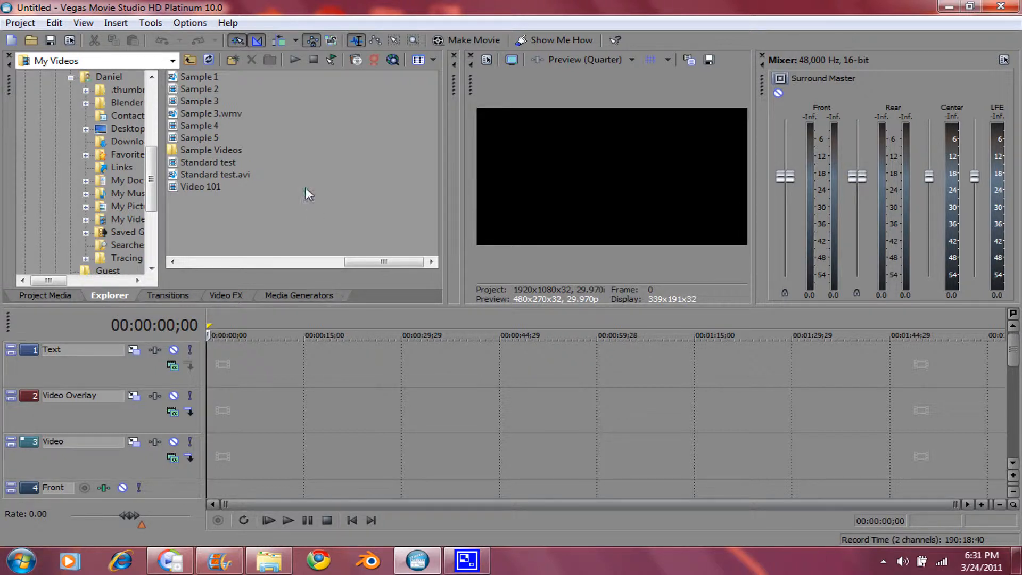
{"action": "mouse_move", "coordinate": [227, 168]}
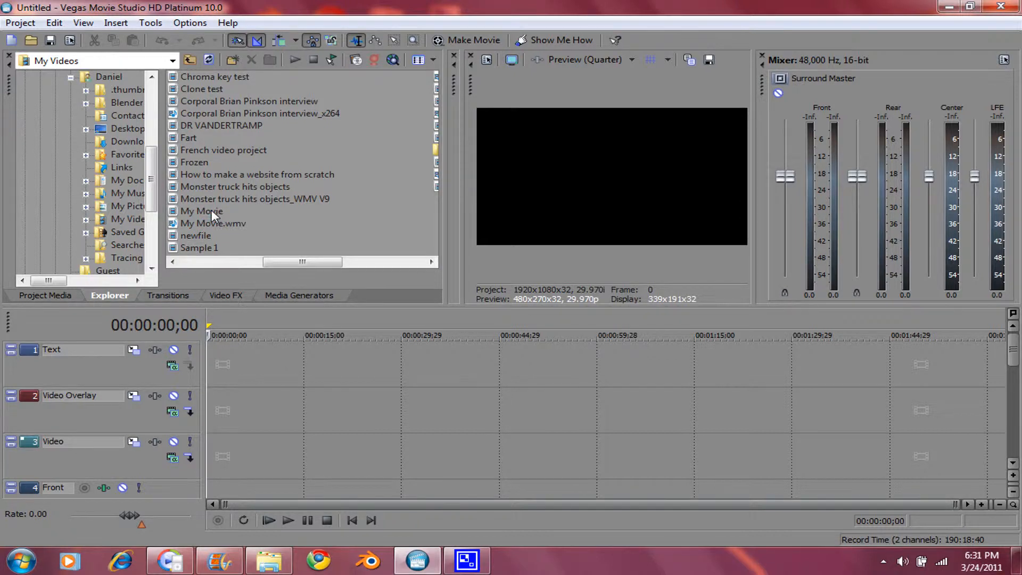
Place the My Movie clip on the Video Overlay track at 00:00:00;00 and zoom in on it.
{"action": "left_click", "coordinate": [201, 211]}
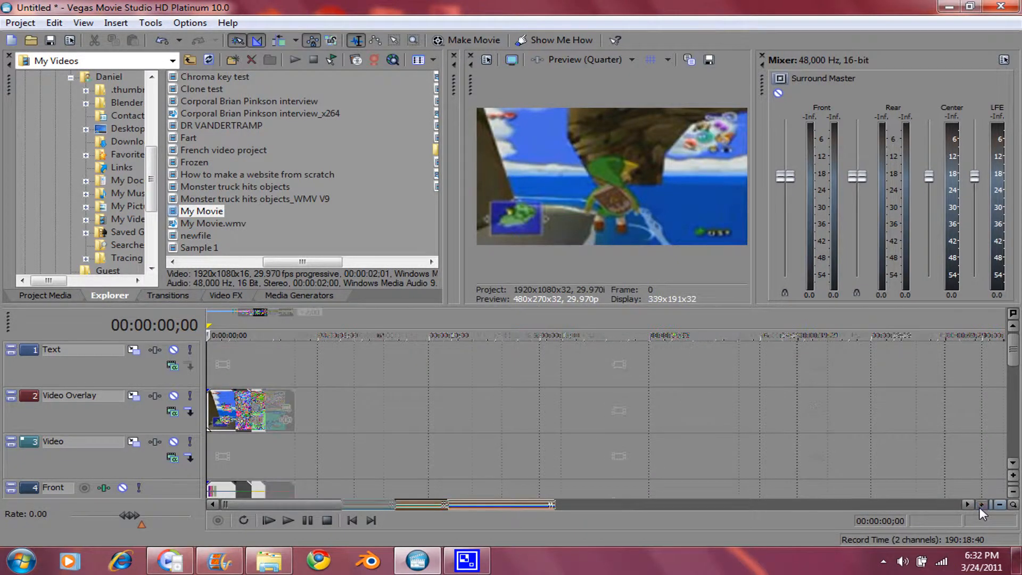
{"action": "left_click", "coordinate": [980, 503]}
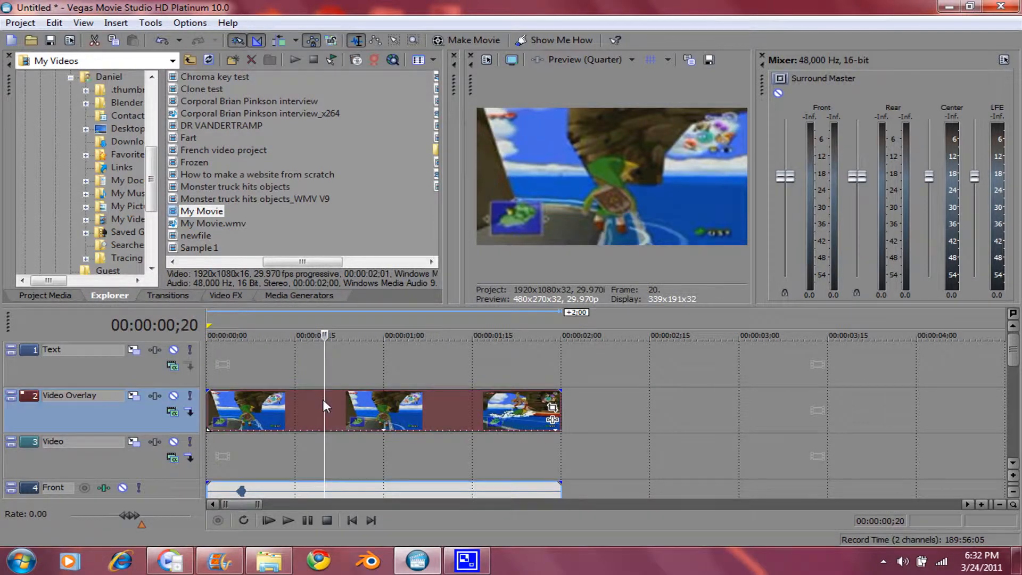
{"action": "right_click", "coordinate": [325, 408]}
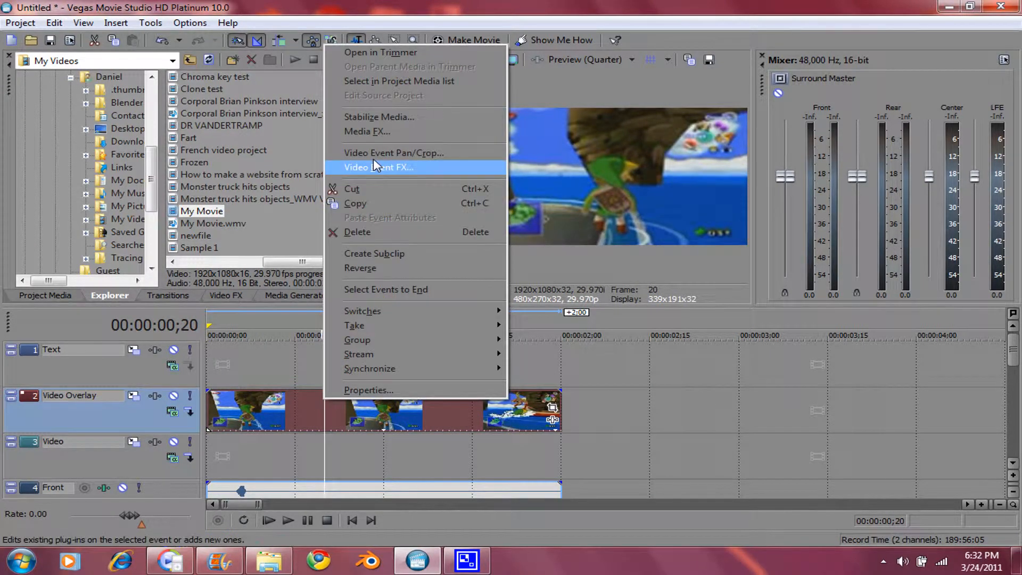
{"action": "left_click", "coordinate": [393, 152]}
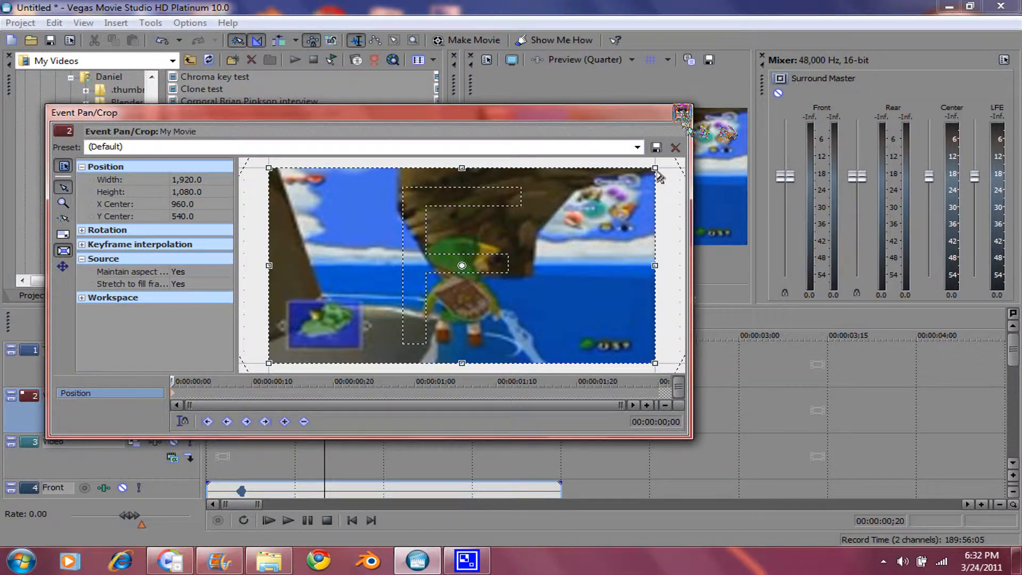
{"action": "left_click", "coordinate": [675, 147]}
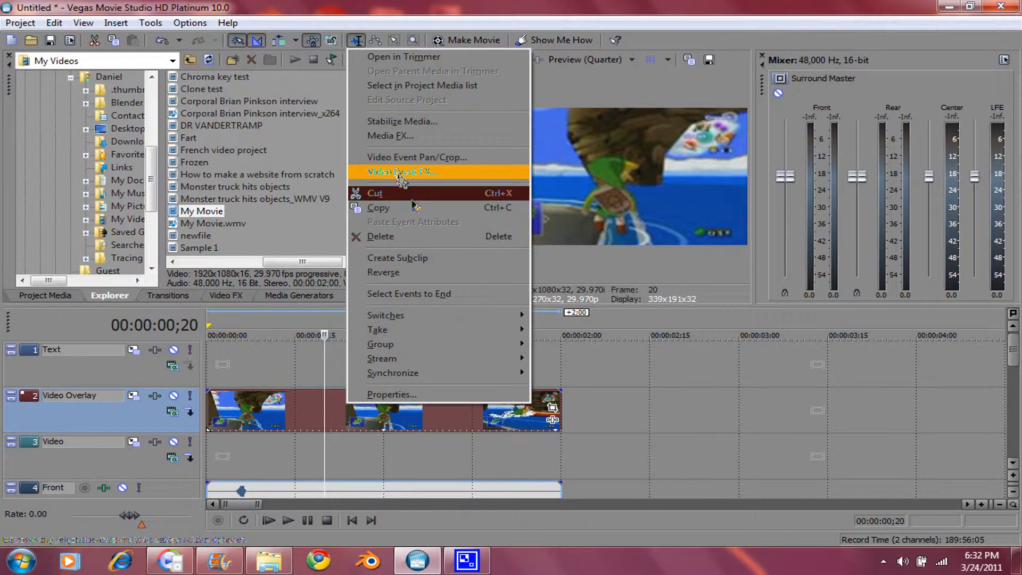
{"action": "left_click", "coordinate": [401, 172]}
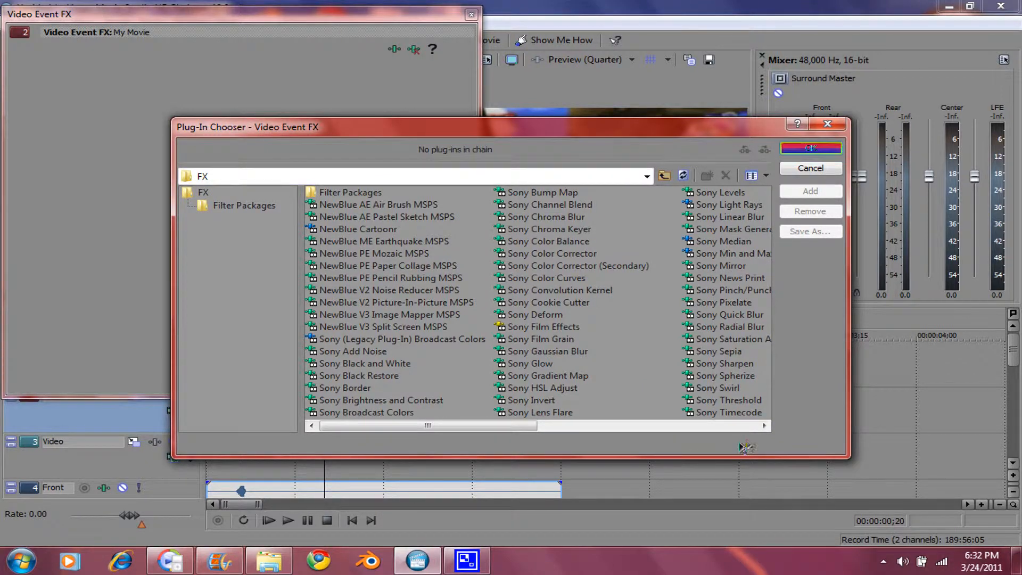
{"action": "mouse_move", "coordinate": [776, 439]}
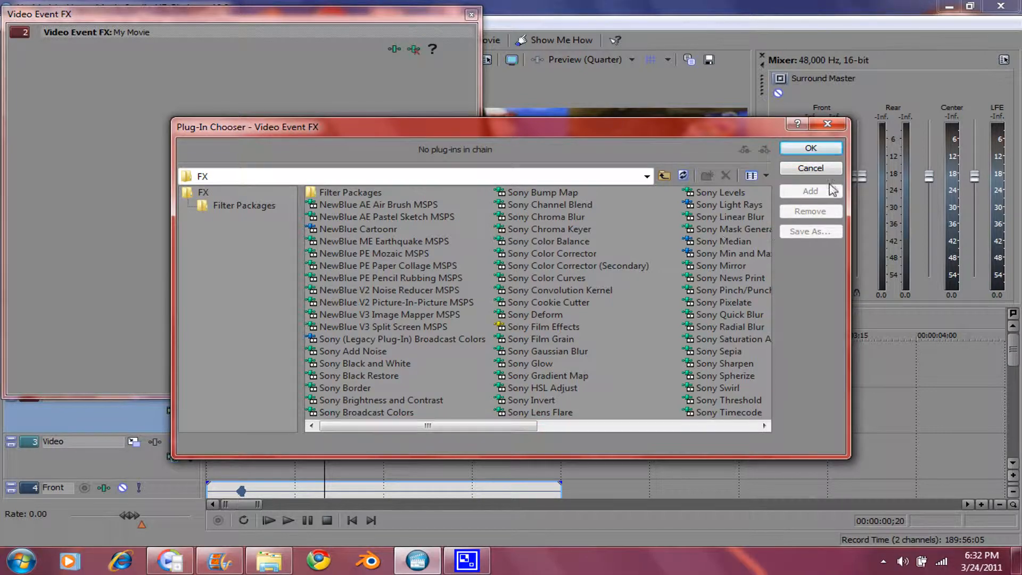
Cancel the Plug-In Chooser so no video event effect is added to the clip.
{"action": "left_click", "coordinate": [810, 168]}
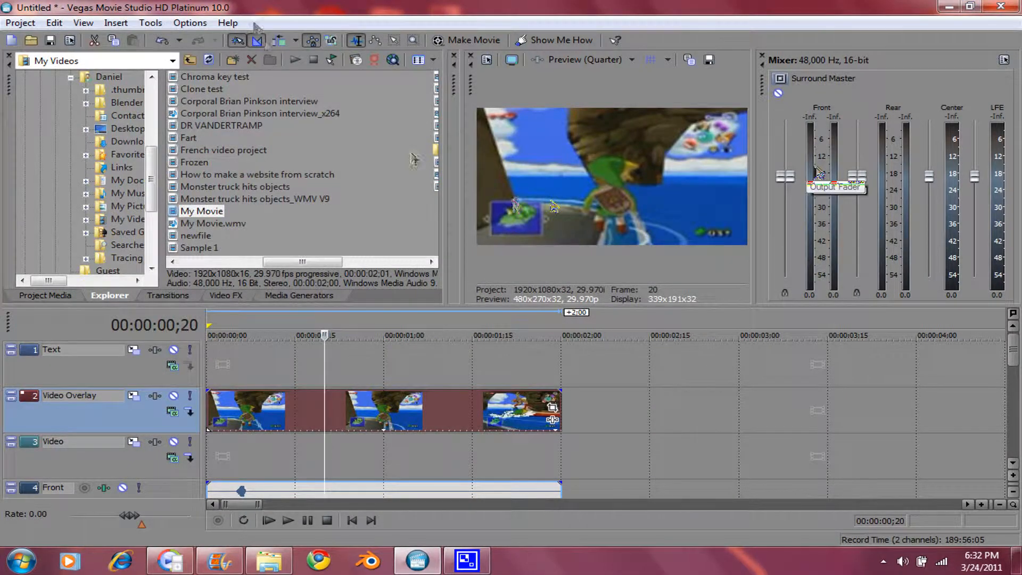
Start Render As and move the save location up to the My Documents folder.
{"action": "left_click", "coordinate": [19, 22]}
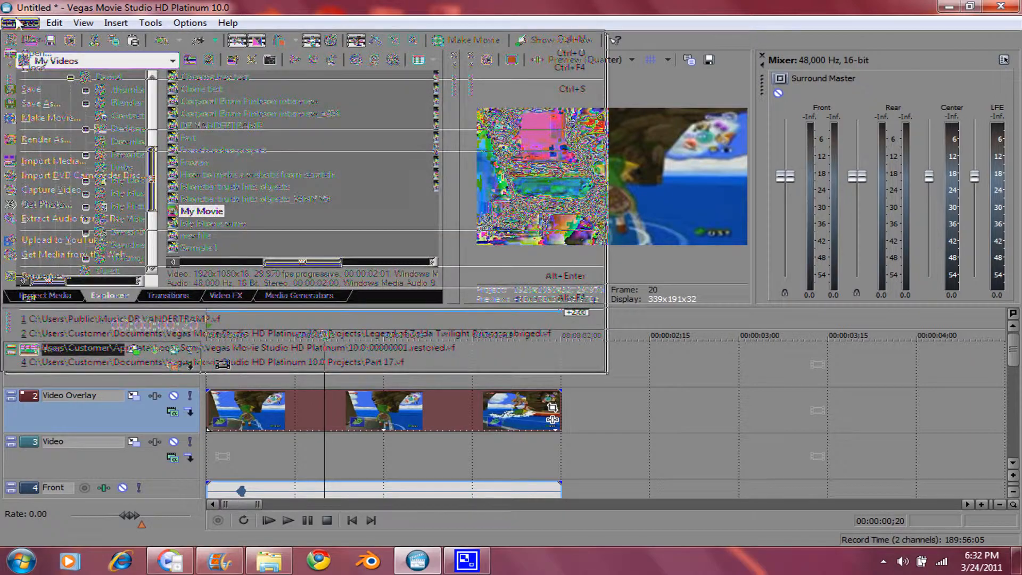
{"action": "mouse_move", "coordinate": [49, 139]}
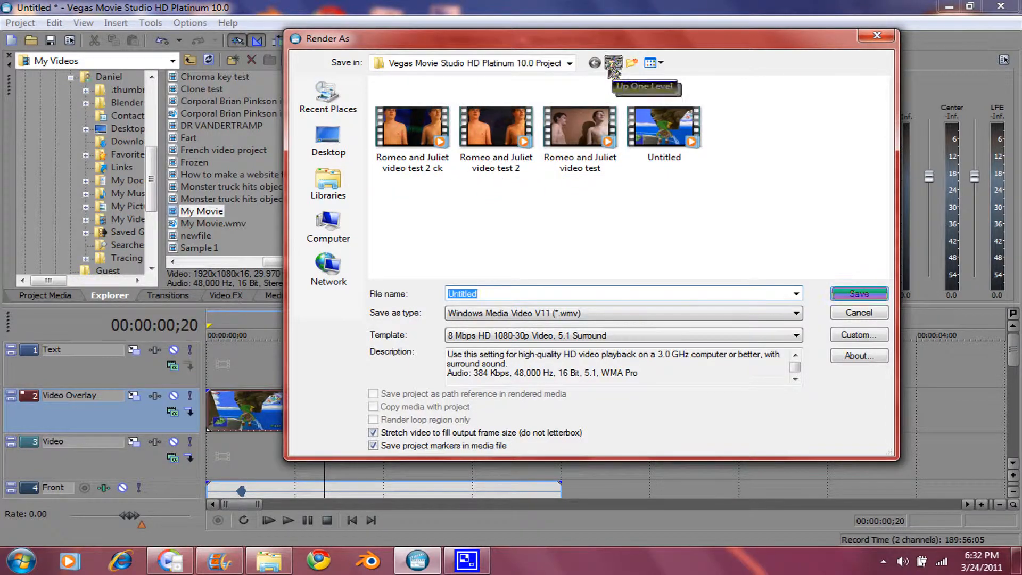
{"action": "left_click", "coordinate": [613, 63]}
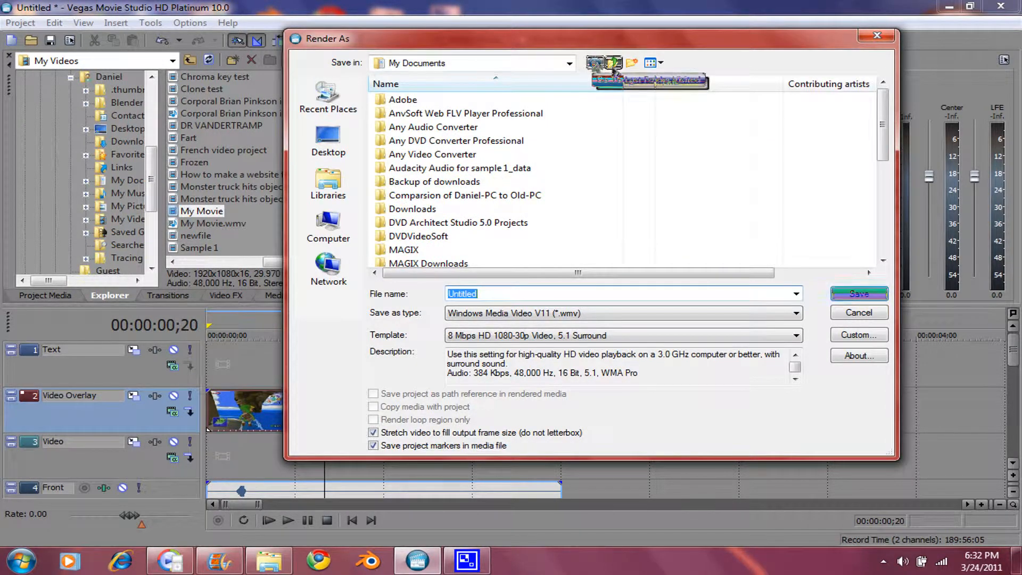
{"action": "left_click", "coordinate": [568, 63]}
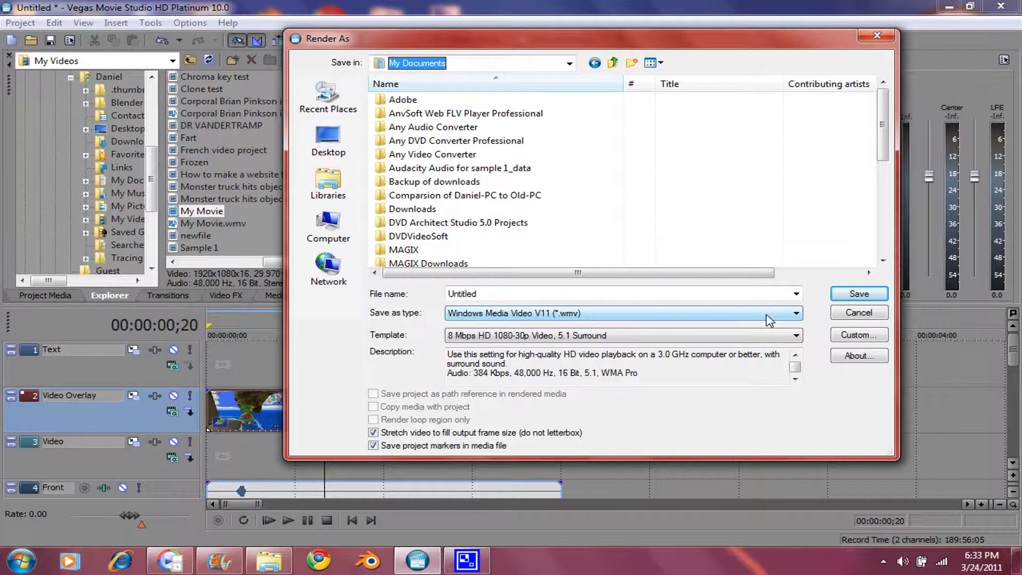
Keep Windows Media Video V11 as type with the 8 Mbps HD 1080-30p 5.1 Surround template.
{"action": "left_click", "coordinate": [796, 313]}
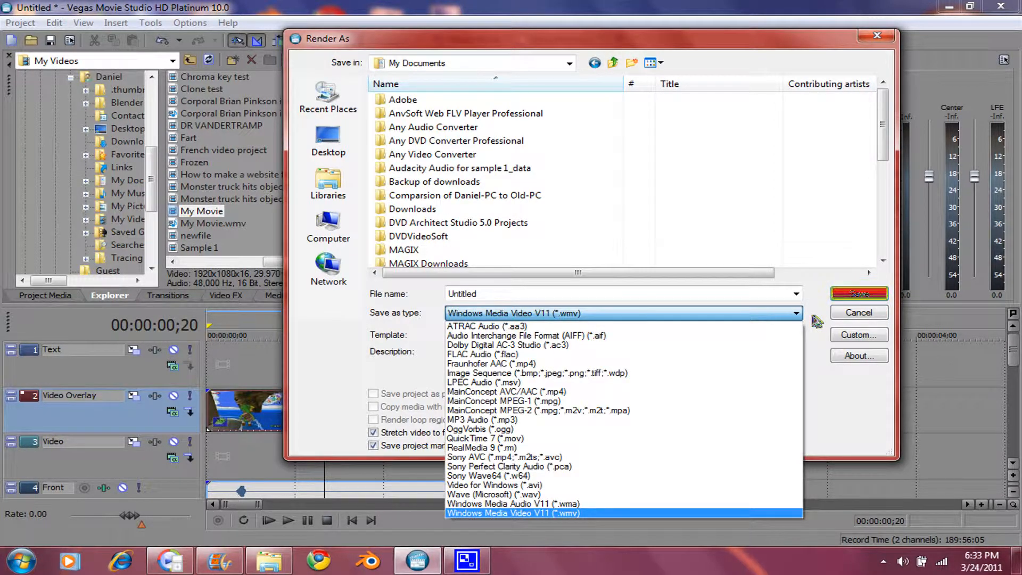
{"action": "left_click", "coordinate": [512, 513]}
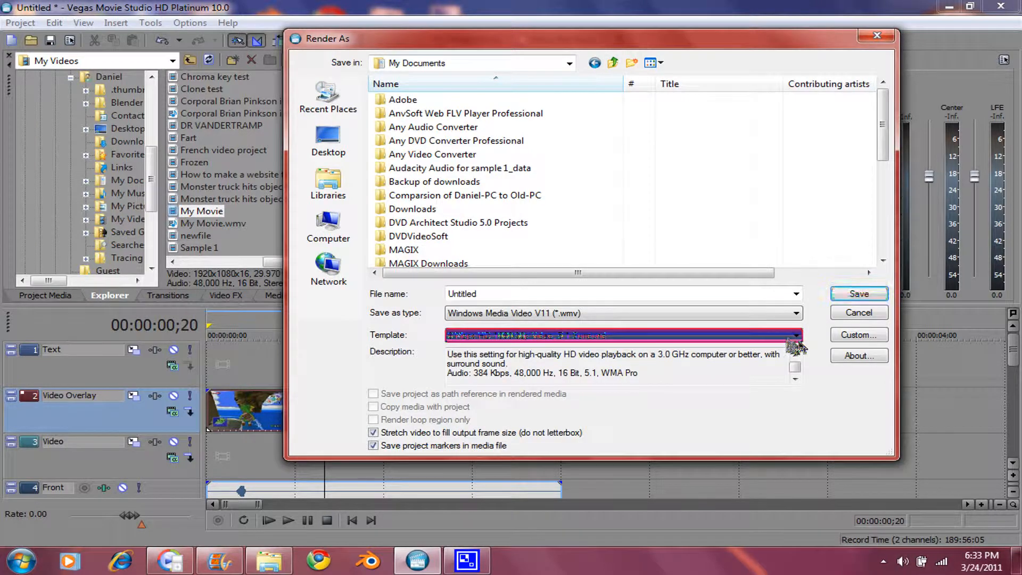
{"action": "left_click", "coordinate": [794, 334]}
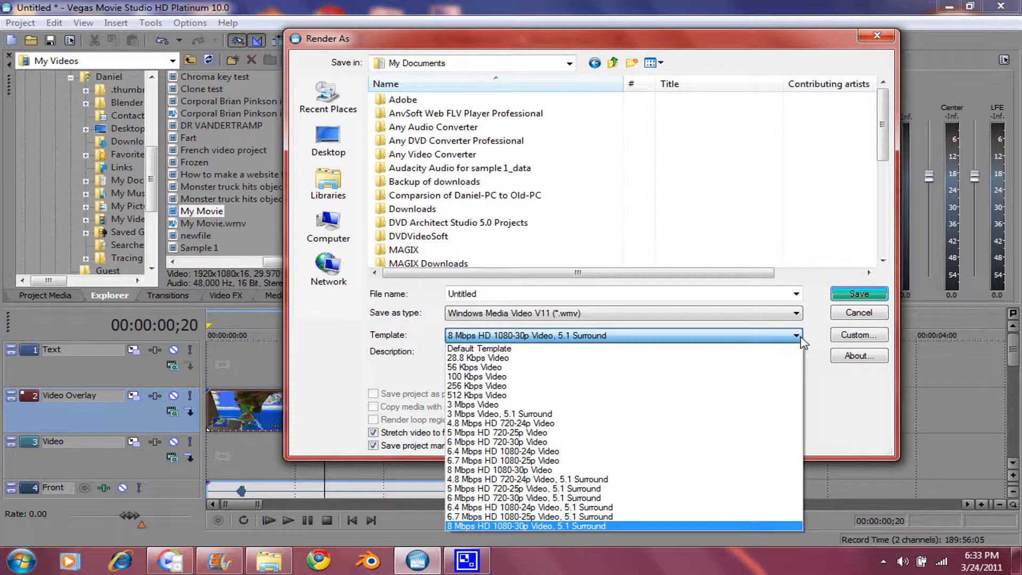
{"action": "left_click", "coordinate": [524, 525]}
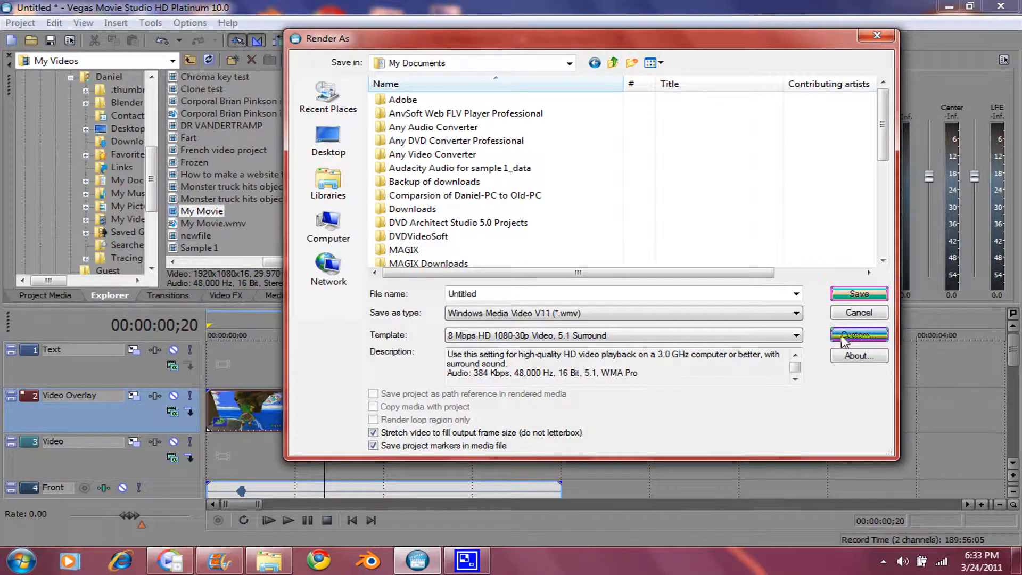
Customise the template's audio attributes to 440 kbps, 48 kHz, 5.1 channel 16 bit CBR.
{"action": "left_click", "coordinate": [859, 334]}
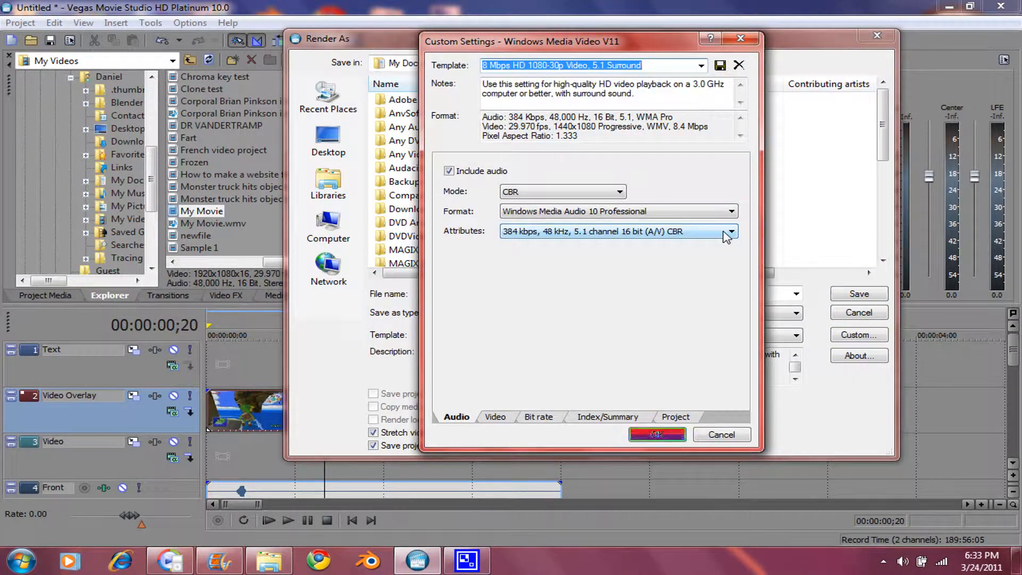
{"action": "left_click", "coordinate": [728, 231]}
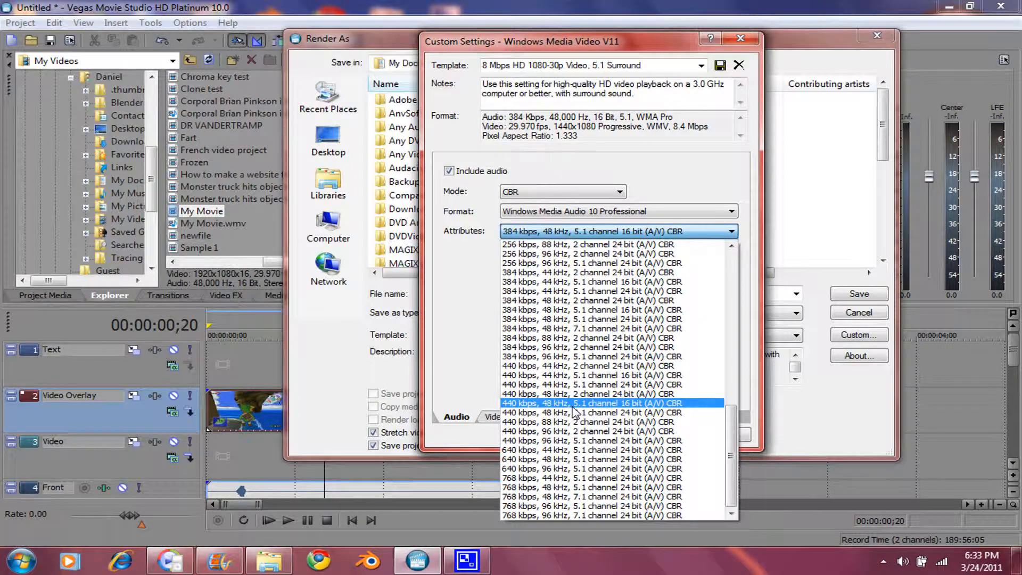
{"action": "left_click", "coordinate": [591, 403]}
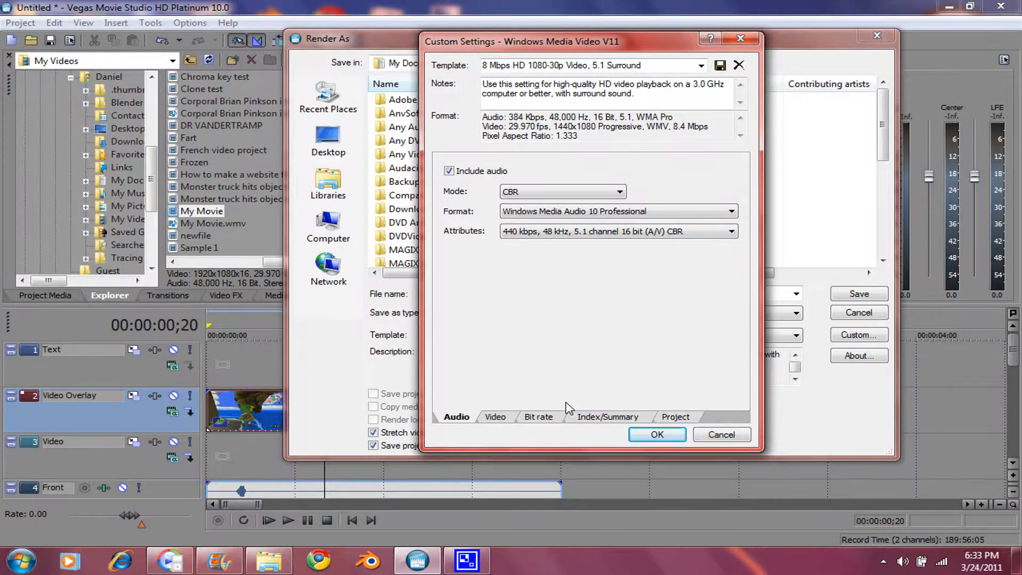
{"action": "mouse_move", "coordinate": [495, 429]}
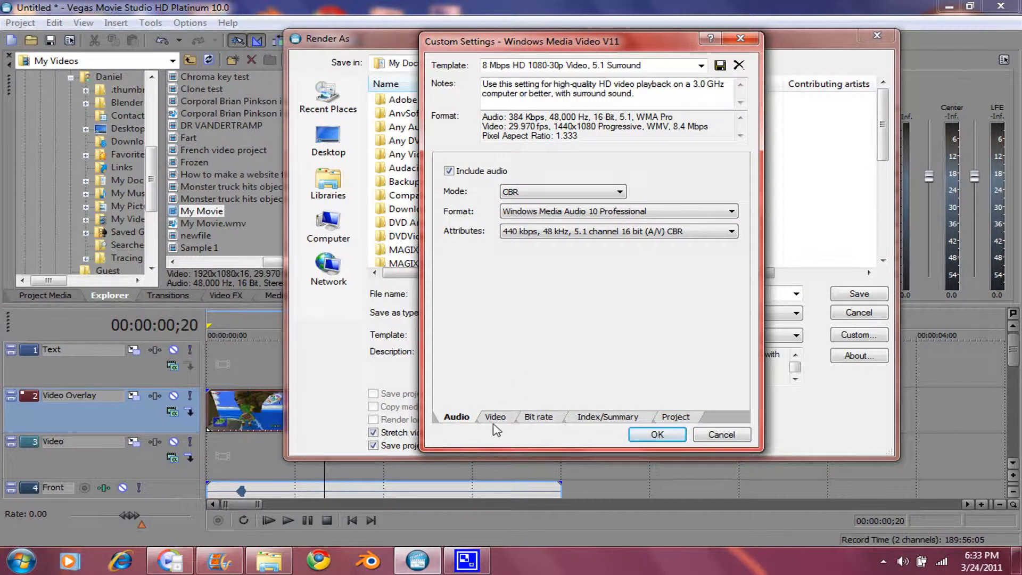
Set the video to 1.000 square pixels and a custom 1920x1080 image size.
{"action": "left_click", "coordinate": [495, 417]}
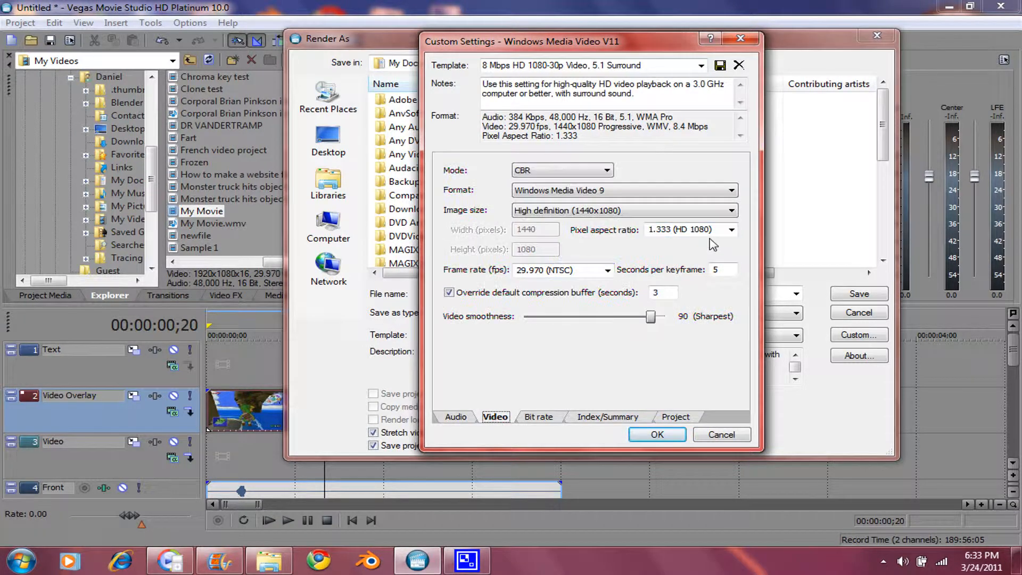
{"action": "left_click", "coordinate": [730, 230]}
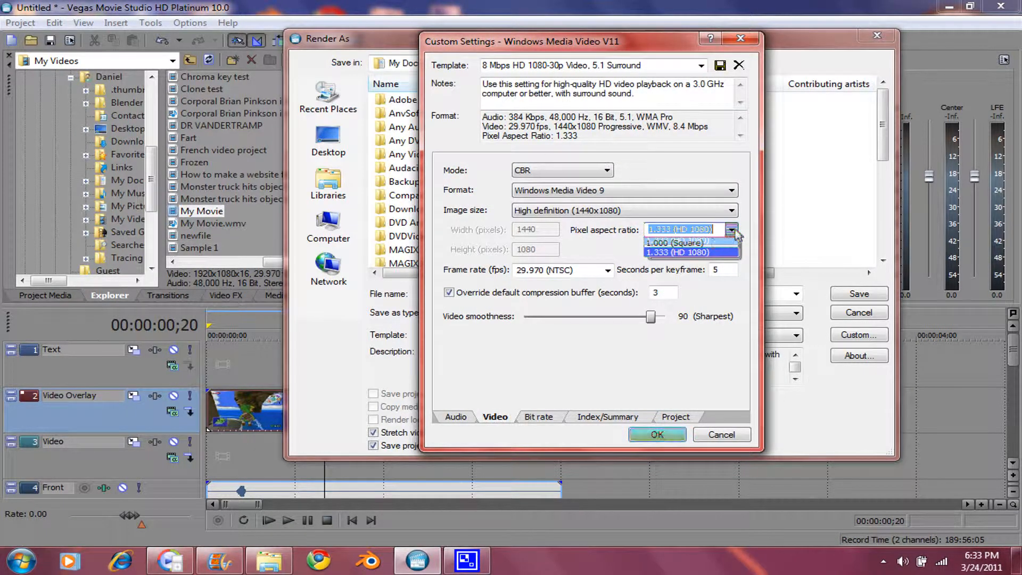
{"action": "left_click", "coordinate": [673, 243]}
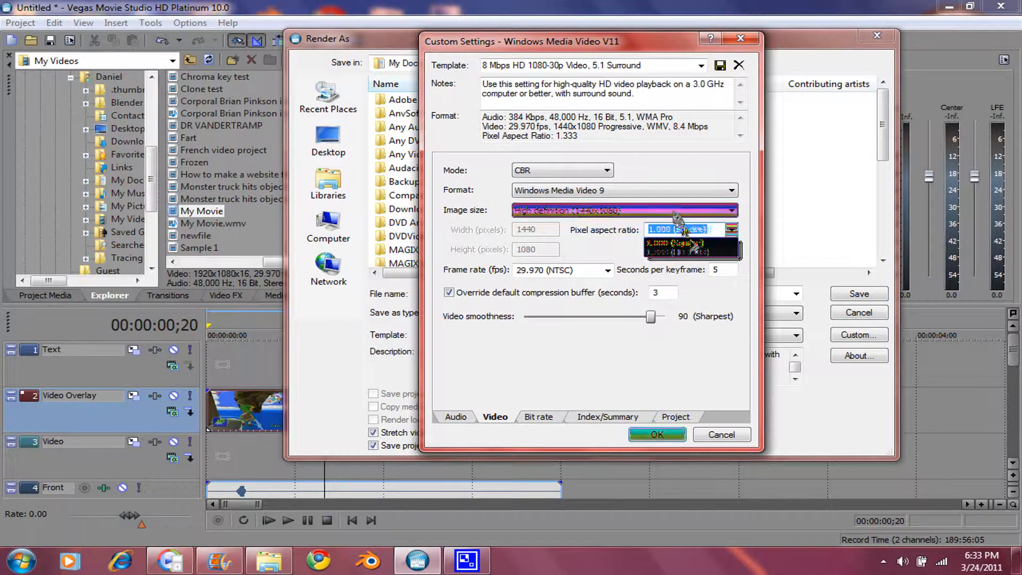
{"action": "left_click", "coordinate": [732, 210]}
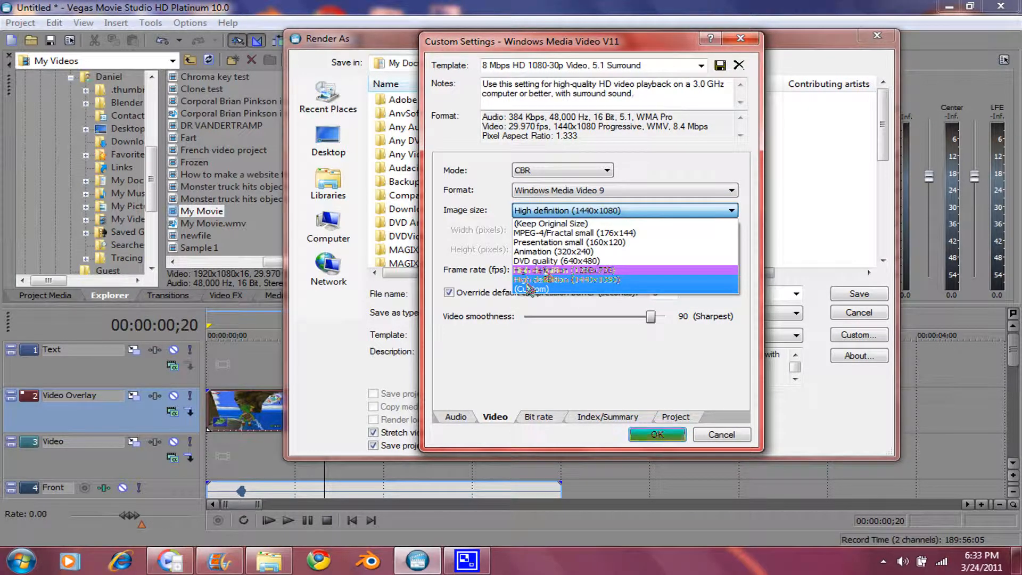
{"action": "left_click", "coordinate": [531, 288]}
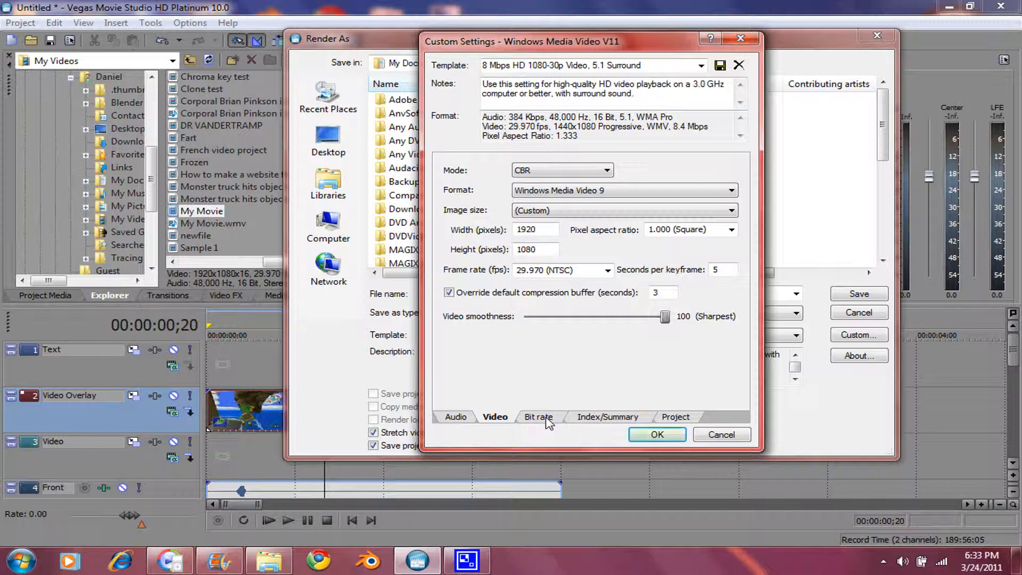
Review the Index/Summary page and Project video rendering quality, then return to Audio.
{"action": "left_click", "coordinate": [606, 416]}
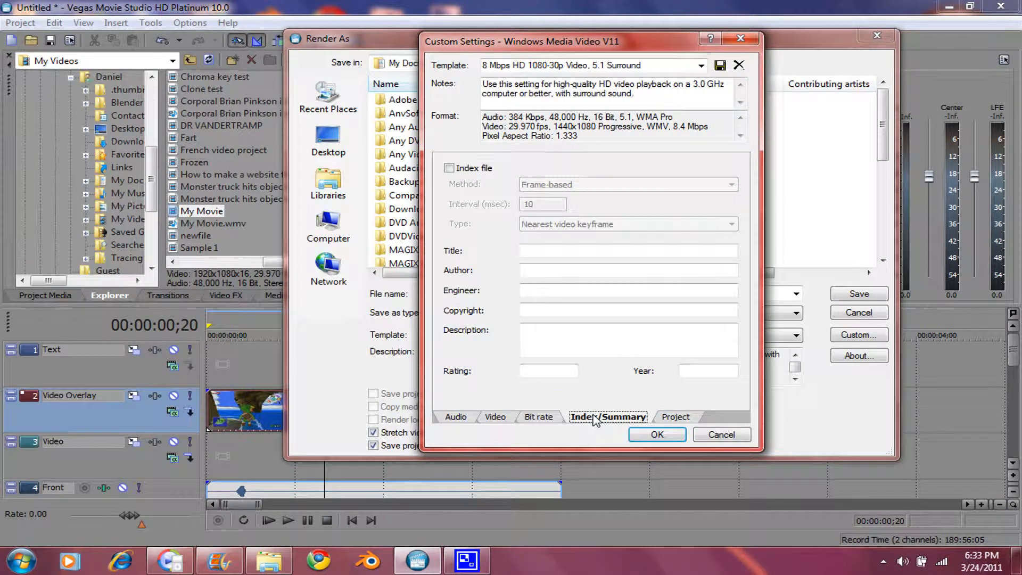
{"action": "left_click", "coordinate": [676, 416]}
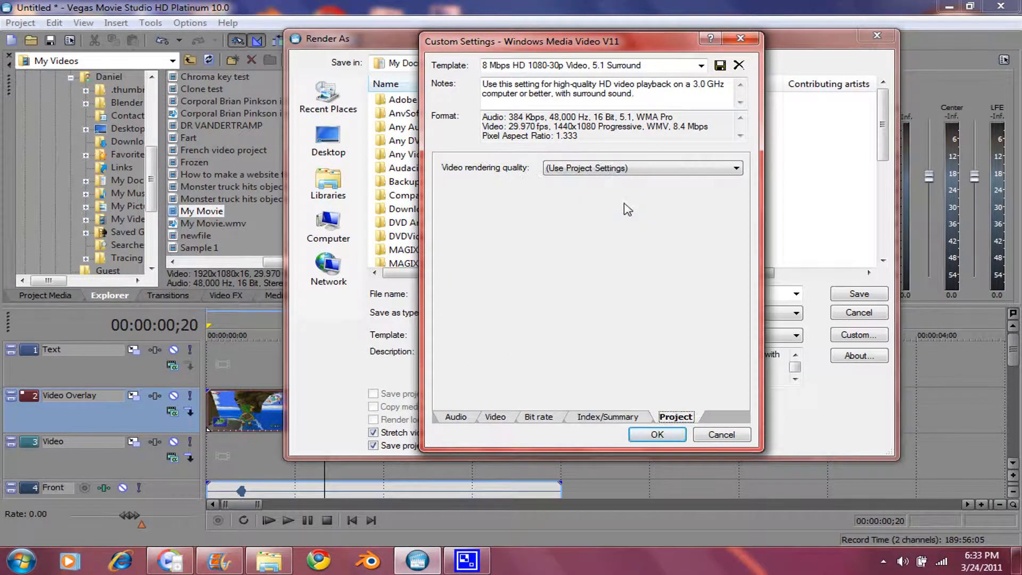
{"action": "left_click", "coordinate": [735, 167]}
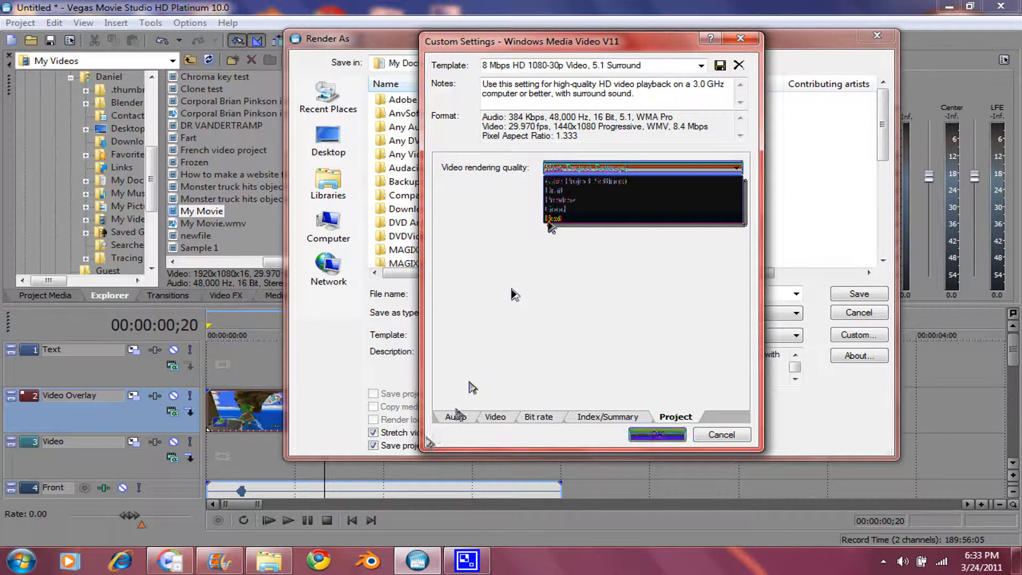
{"action": "left_click", "coordinate": [456, 416]}
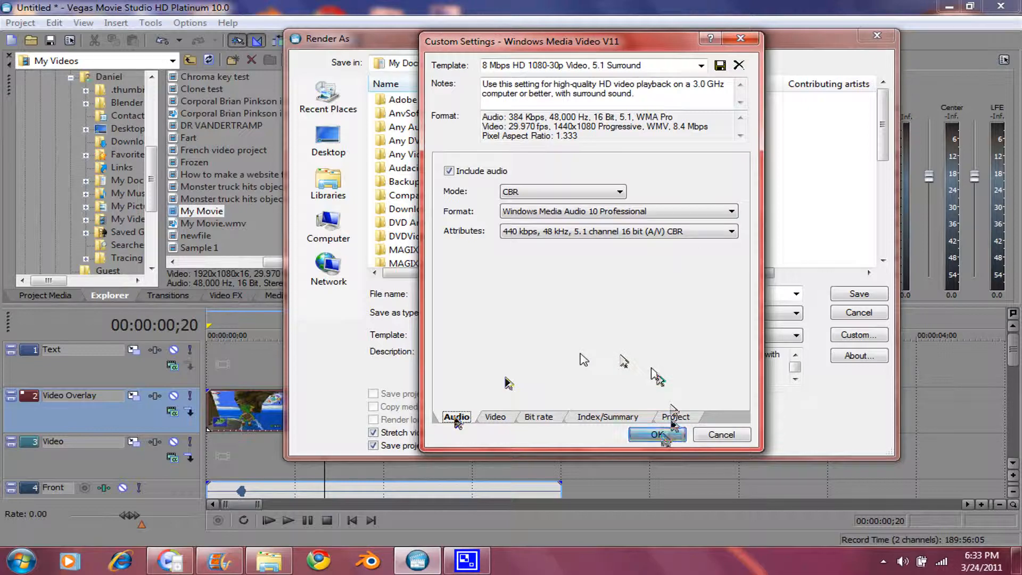
Accept the custom settings so the Render As template lists 440 Kbps audio.
{"action": "left_click", "coordinate": [657, 434]}
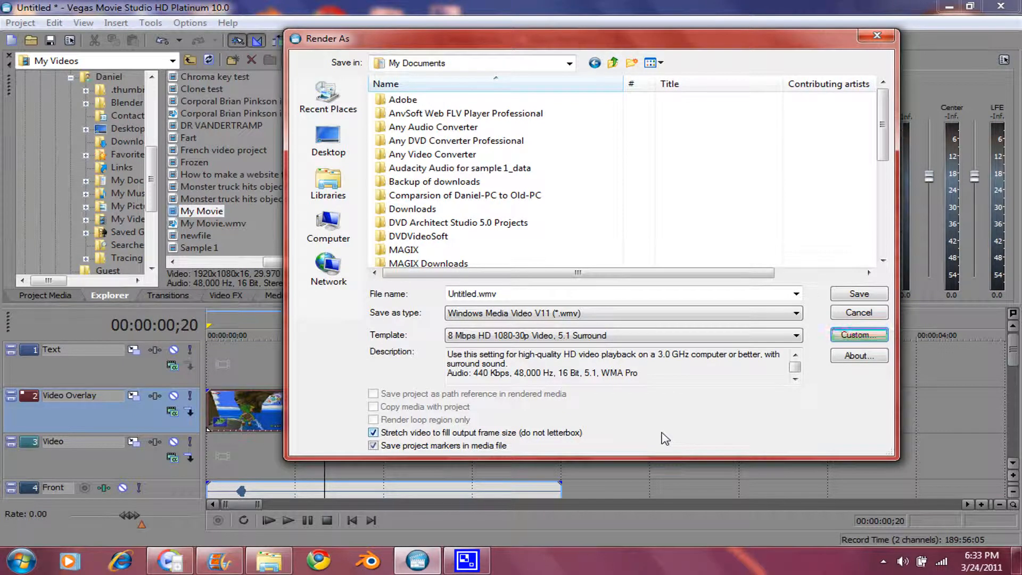
{"action": "mouse_move", "coordinate": [662, 438]}
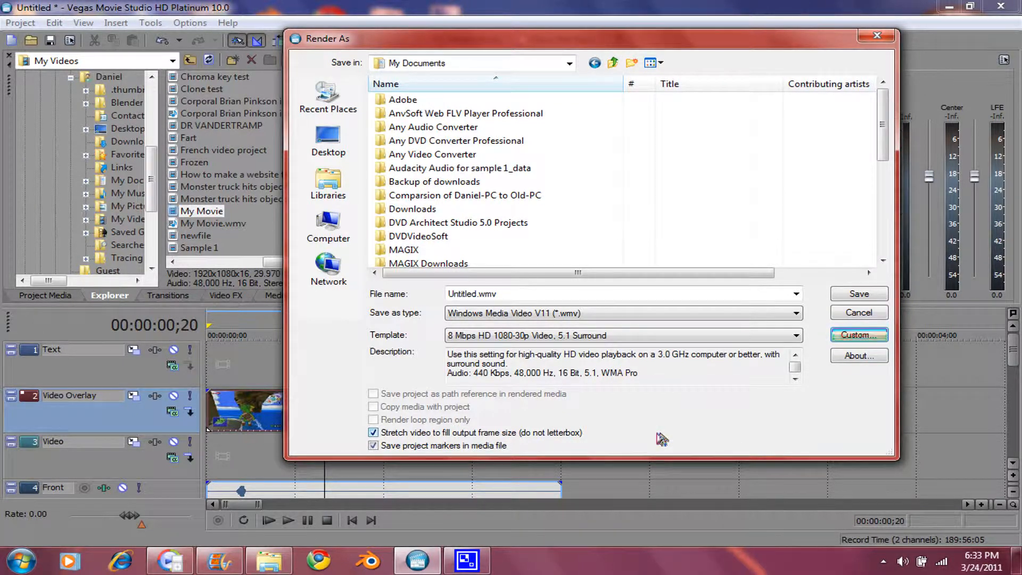